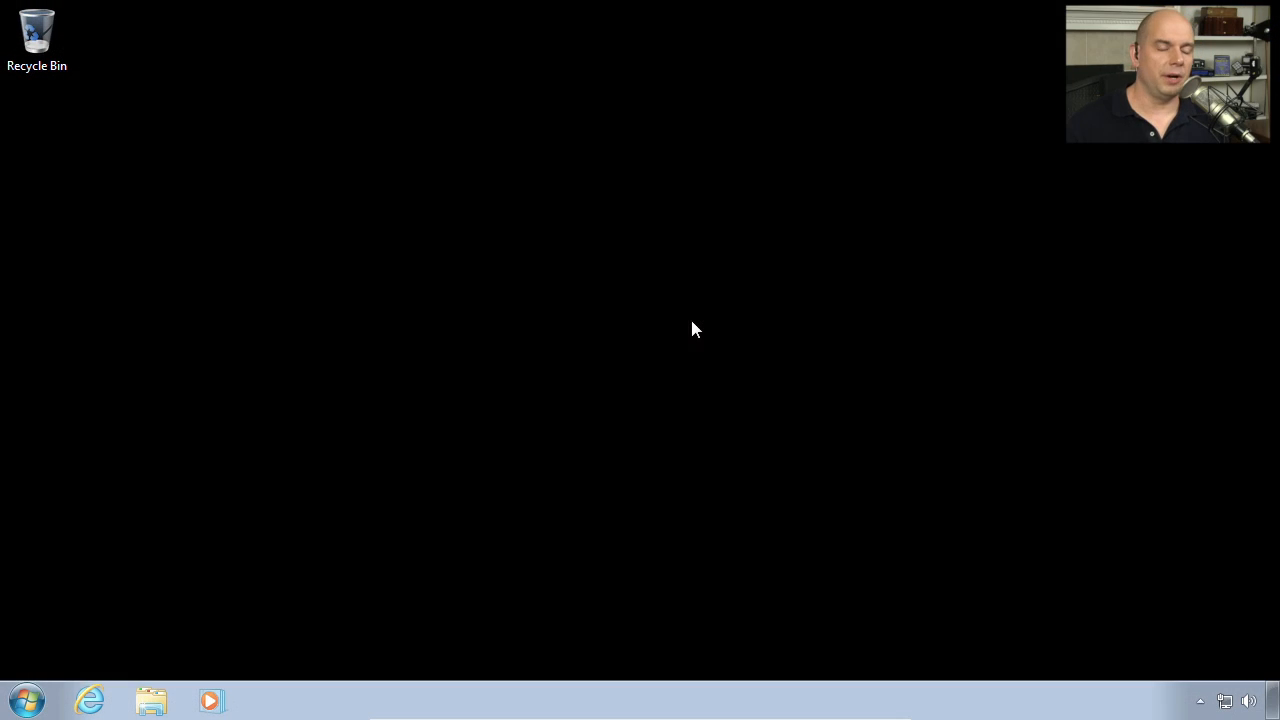
Open the Administrative Tools folder through Start and Control Panel.
left_click(24, 708)
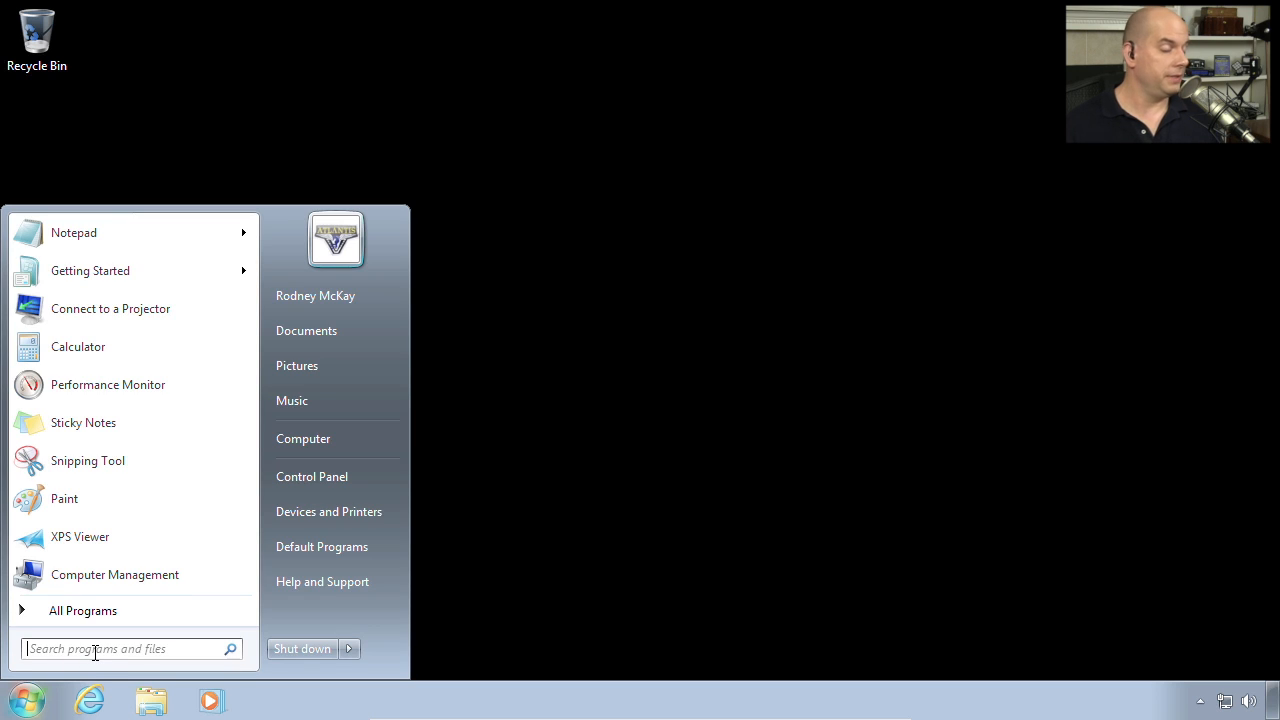
mouse_move(331, 492)
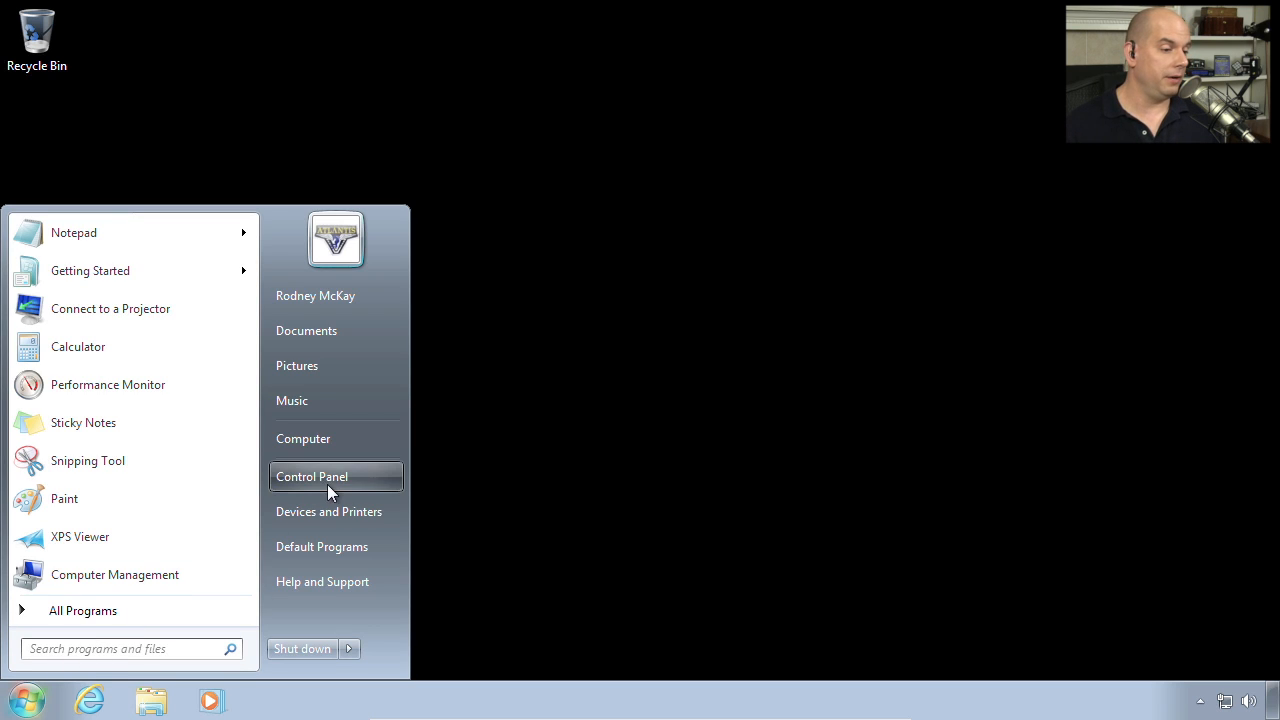
left_click(311, 476)
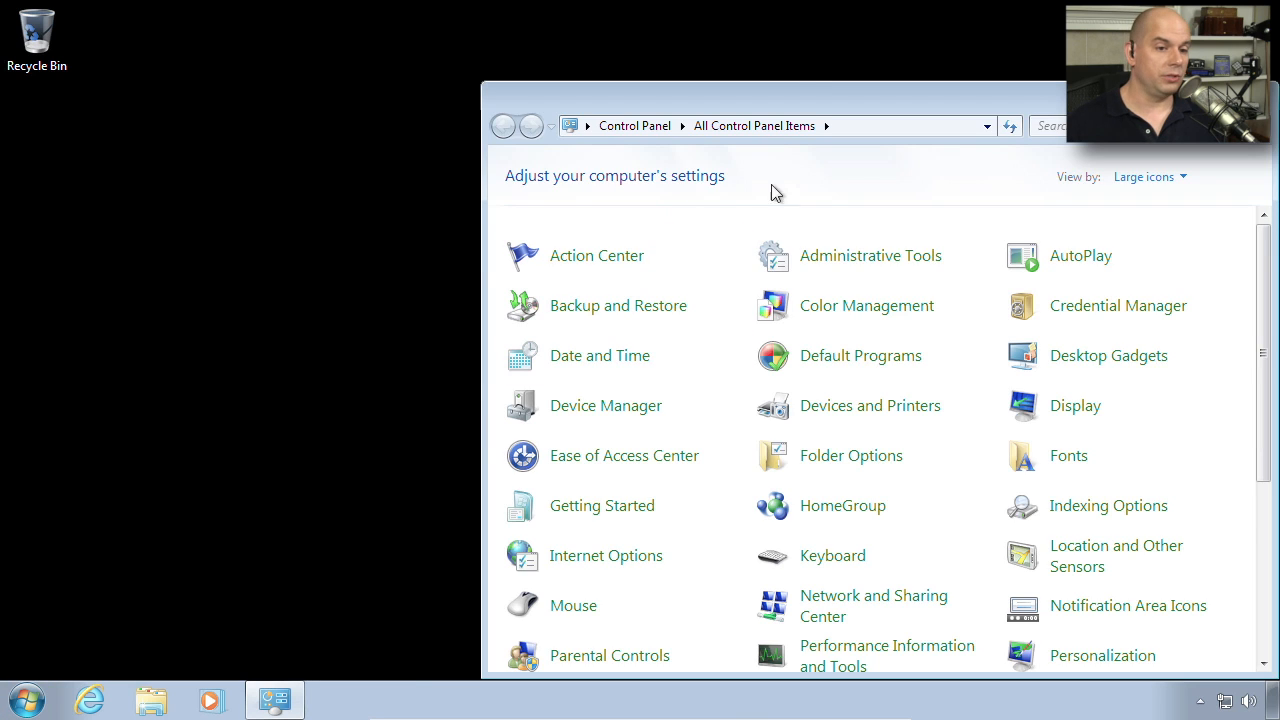
double_click(867, 255)
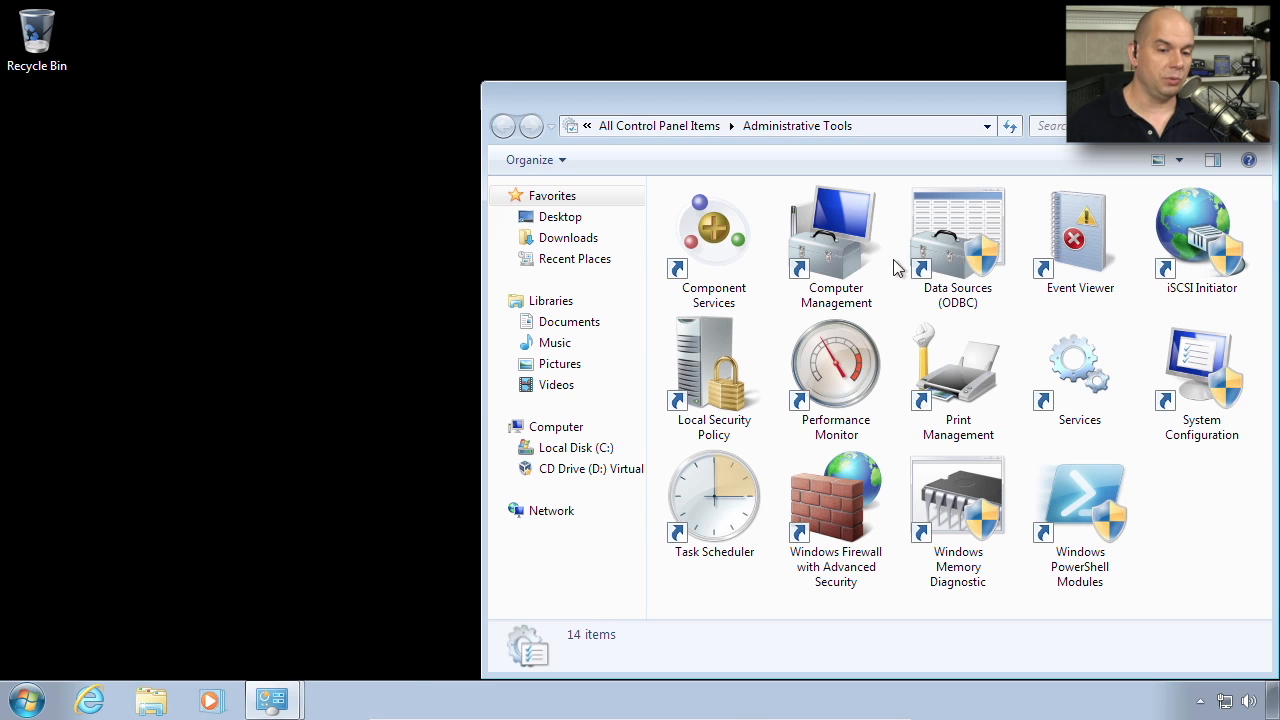
mouse_move(1079, 365)
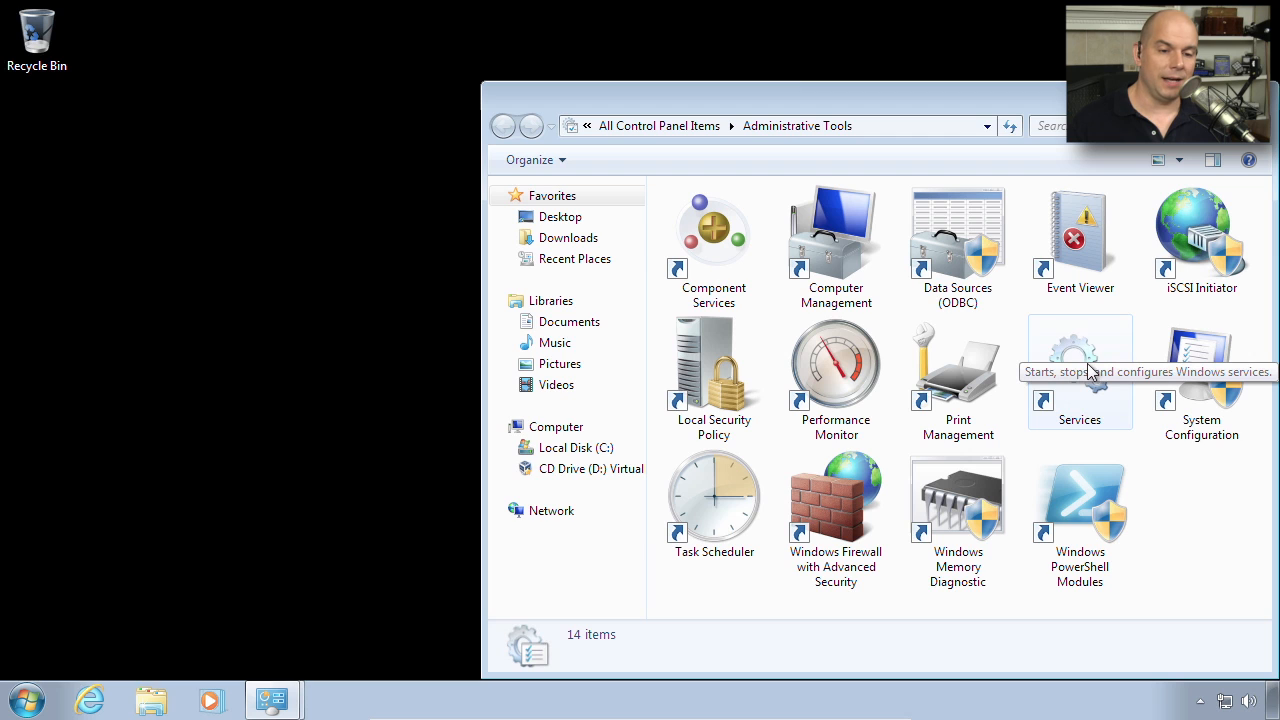
Launch the Services console and switch it to the Standard view.
double_click(1079, 360)
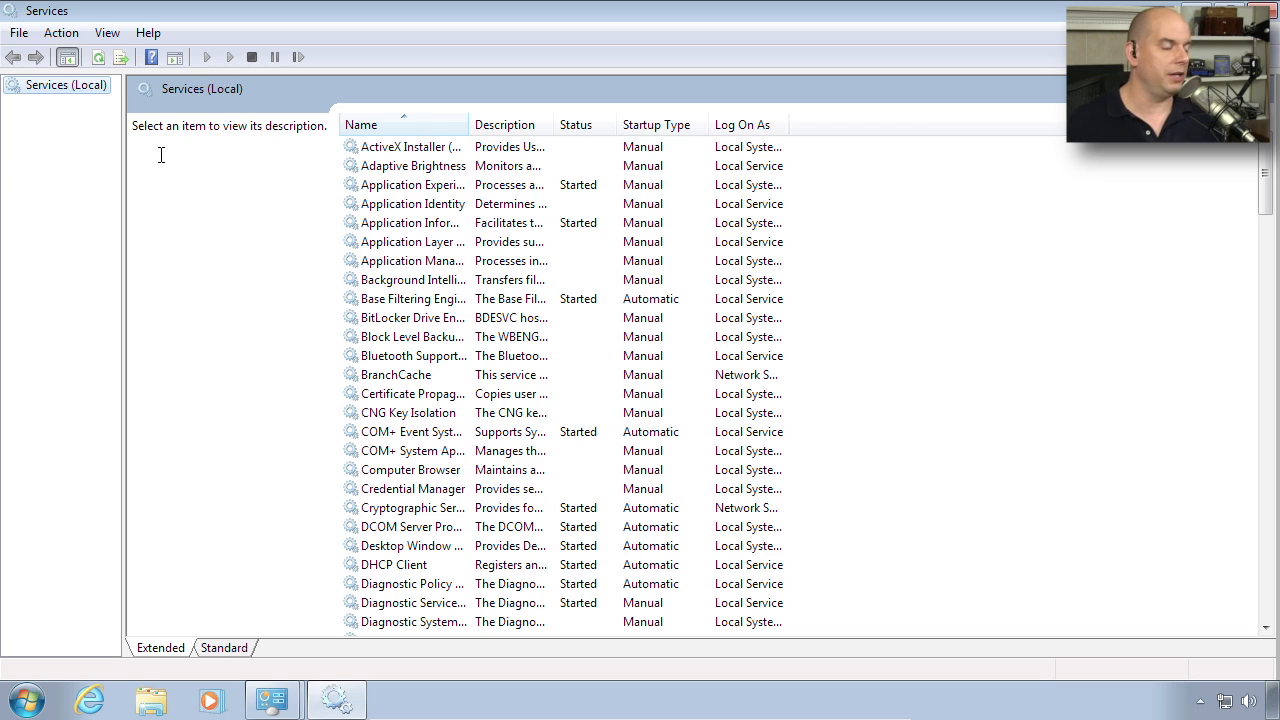
mouse_move(45, 196)
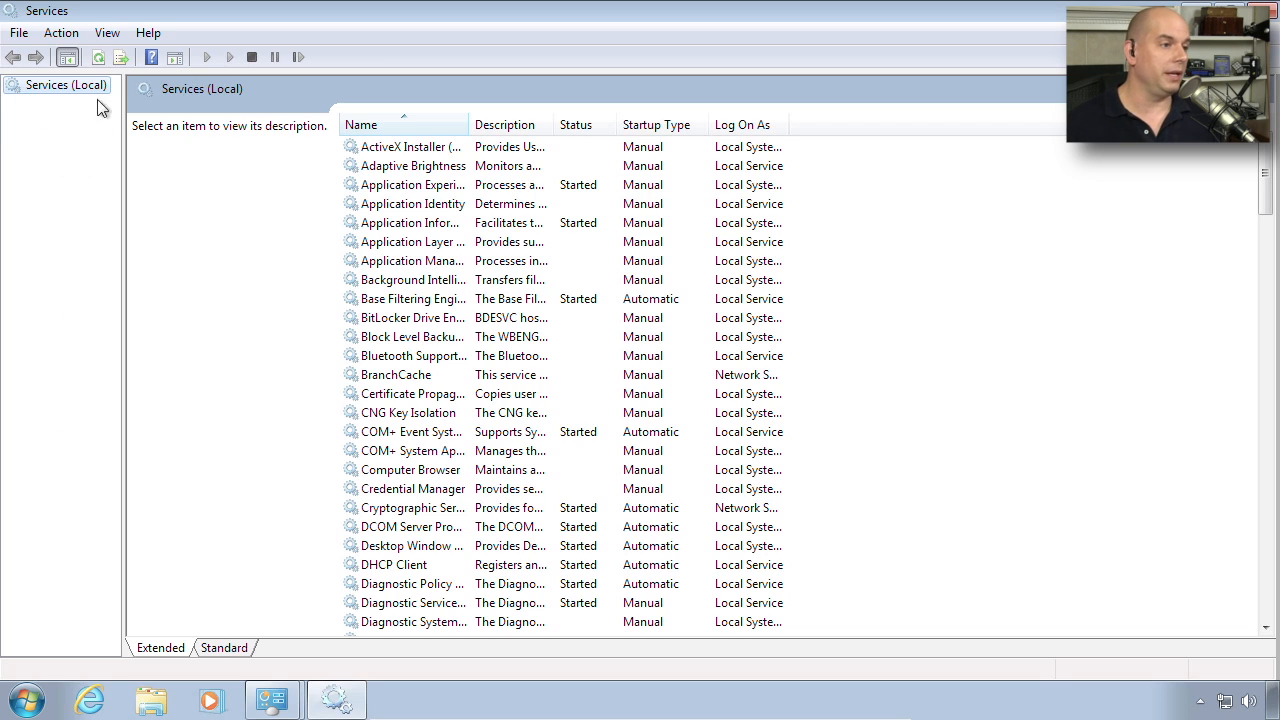
mouse_move(315, 196)
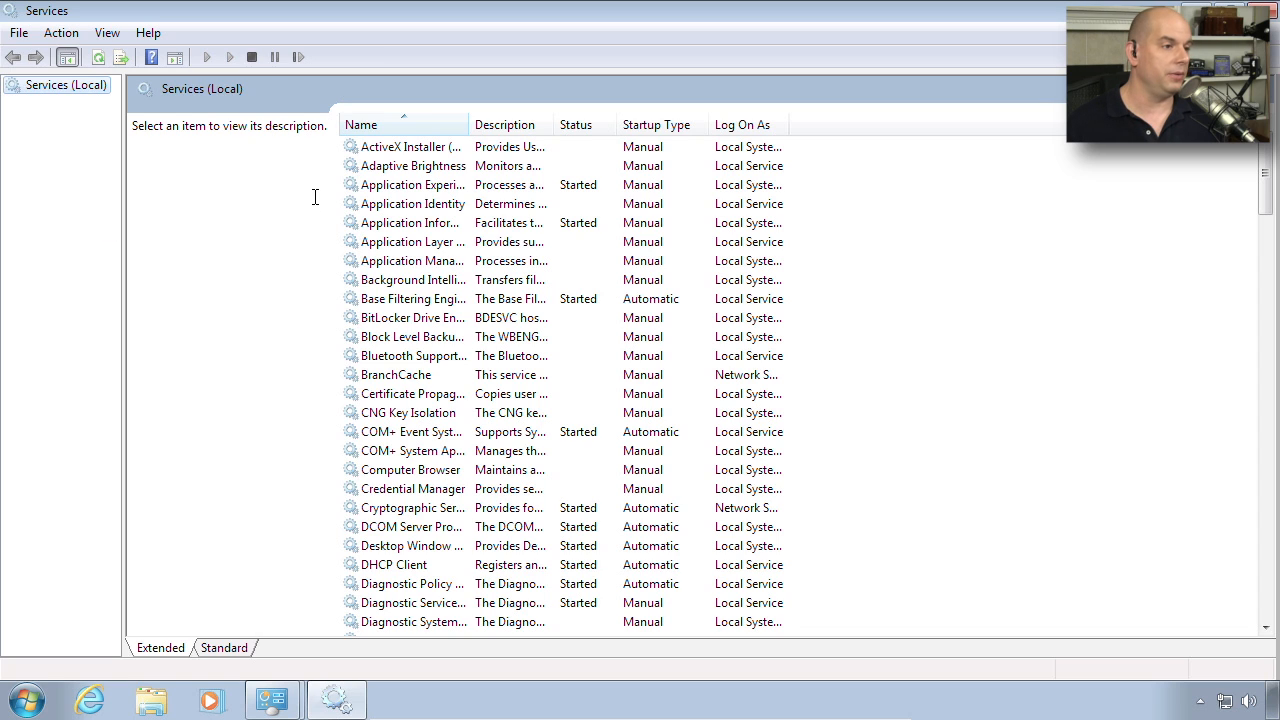
mouse_move(437, 152)
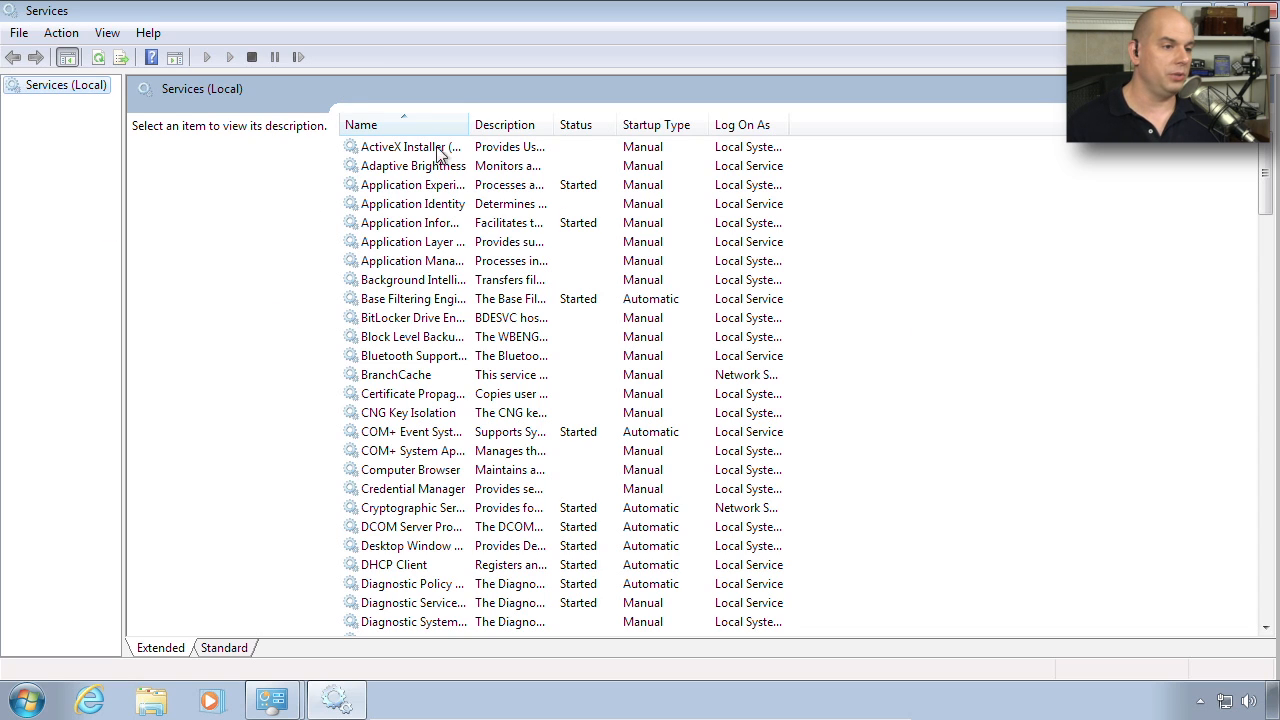
mouse_move(160, 654)
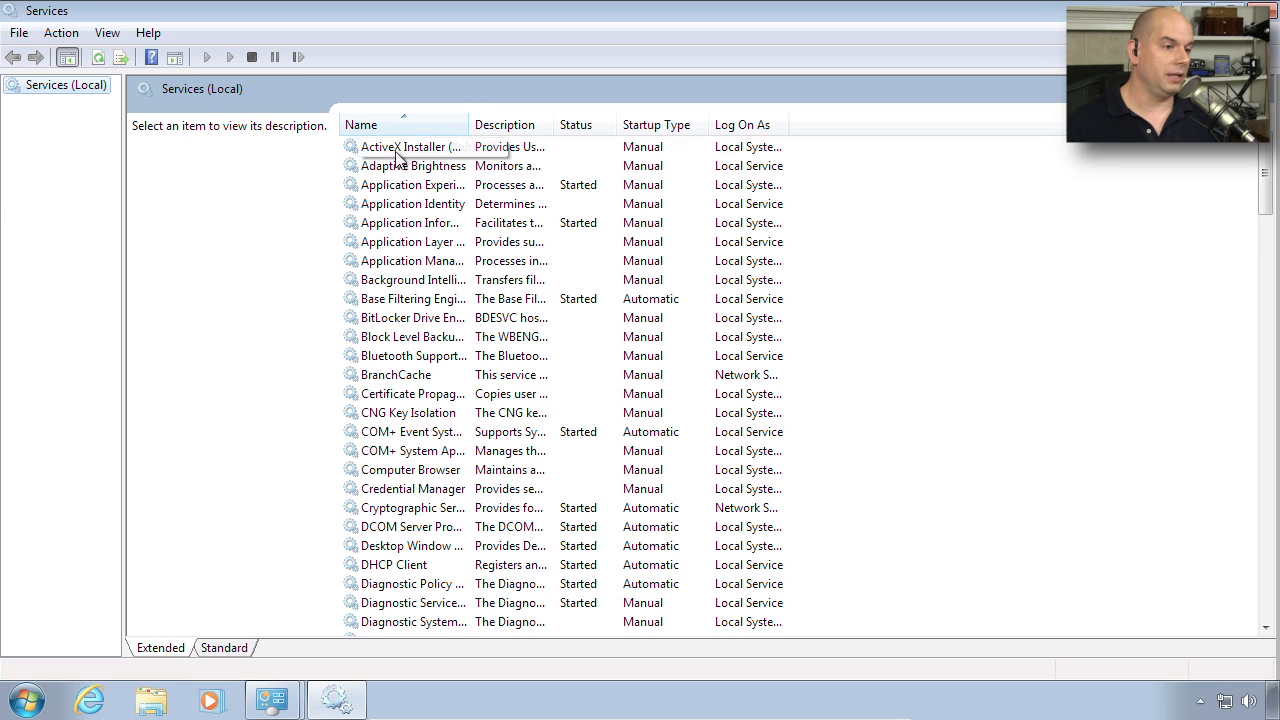
left_click(410, 222)
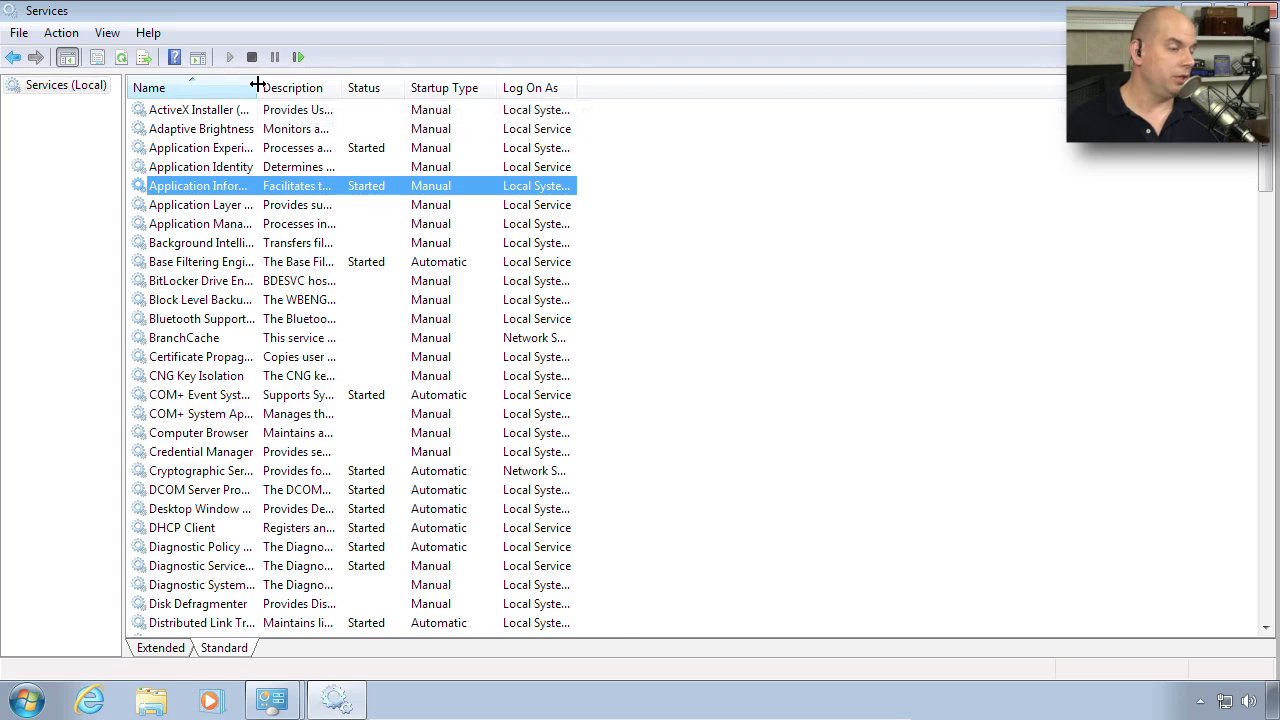
Widen the Name column and review services from Application Experience through COM+ Event System.
left_click_drag(257, 87, 345, 87)
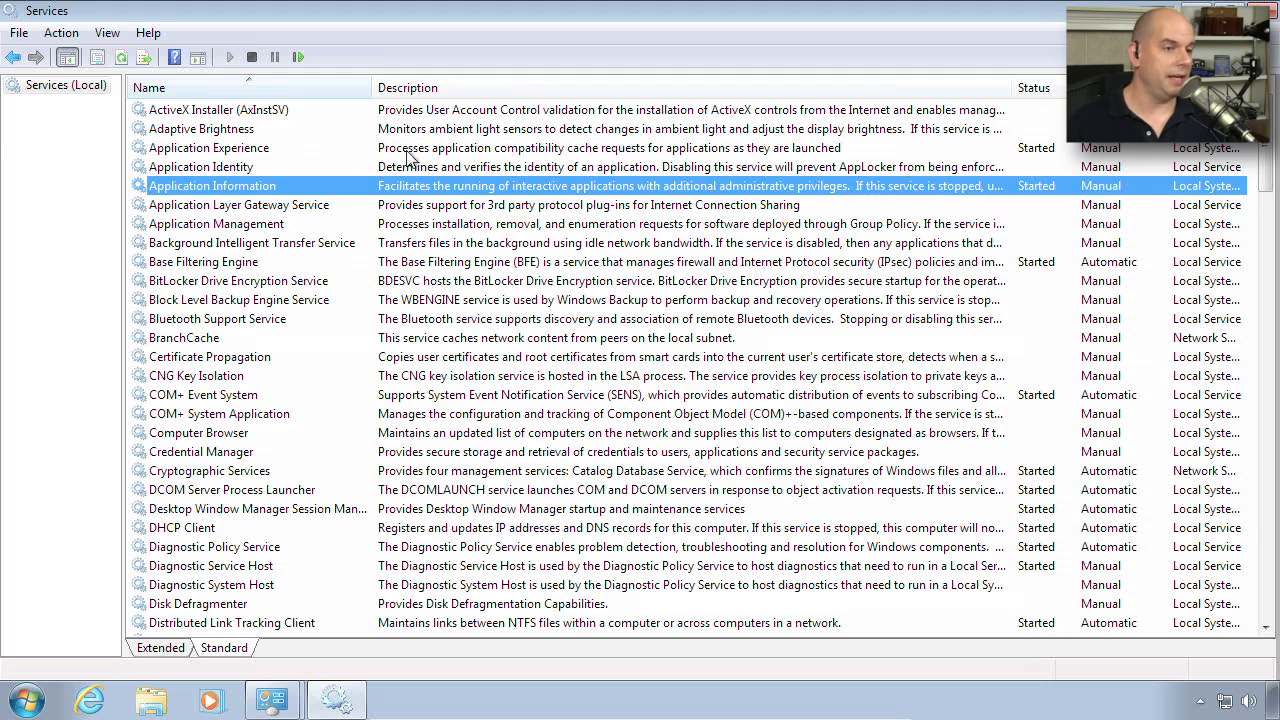
left_click(208, 147)
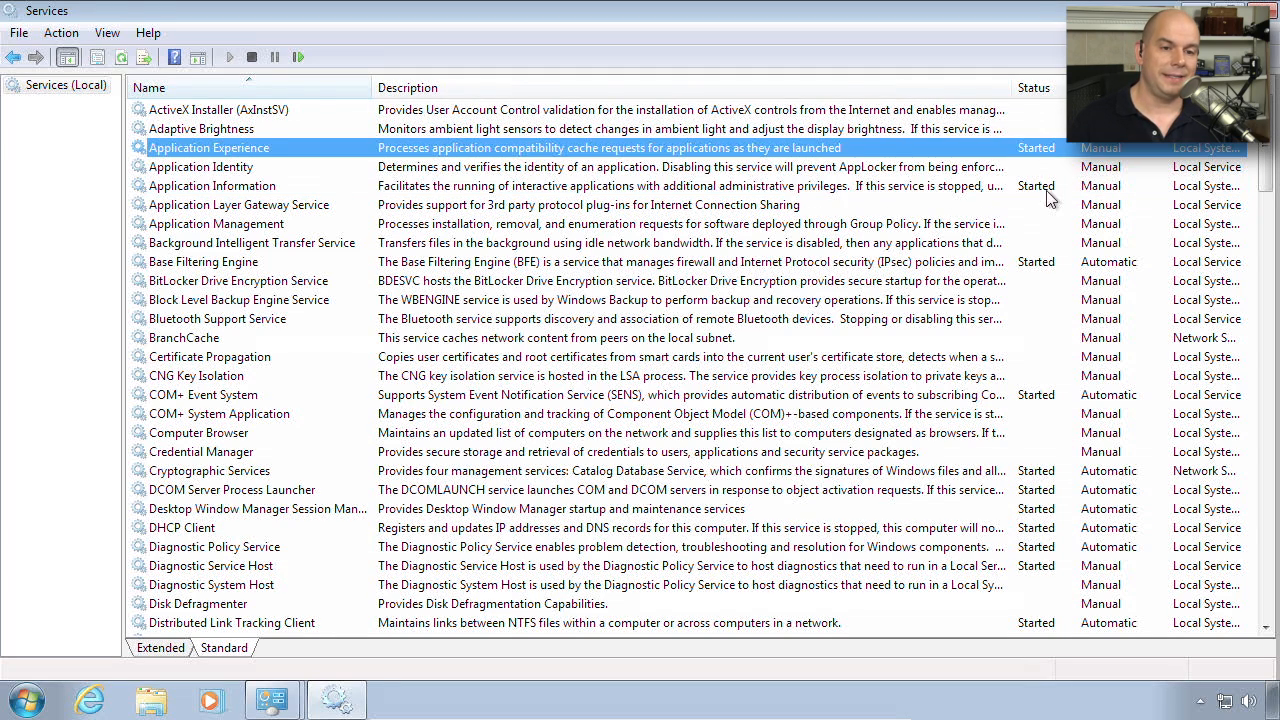
left_click(204, 261)
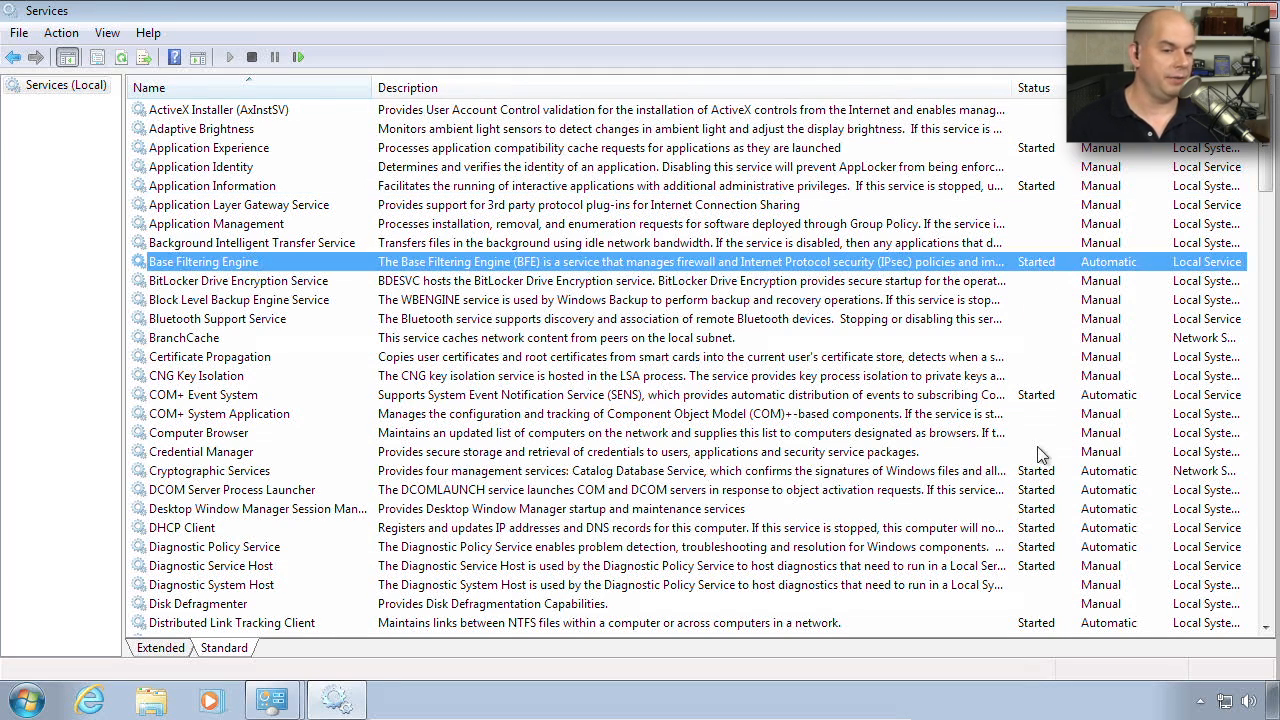
scroll("down", 3)
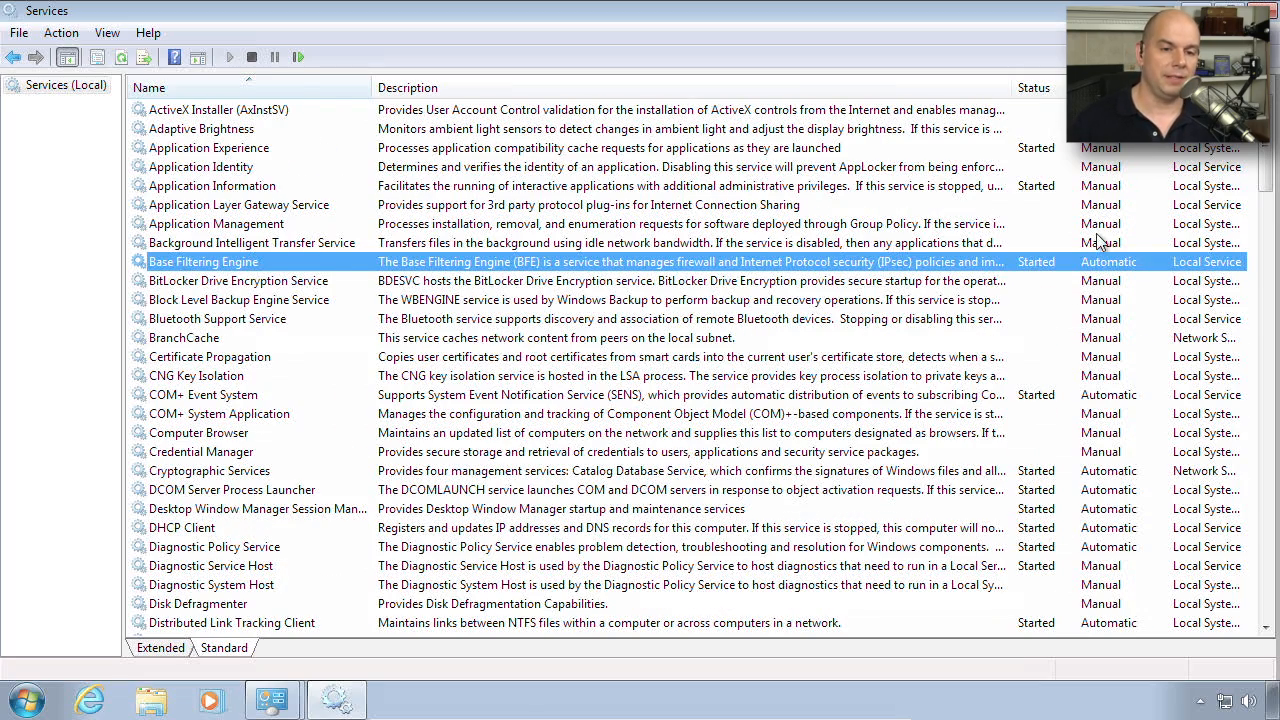
left_click(252, 242)
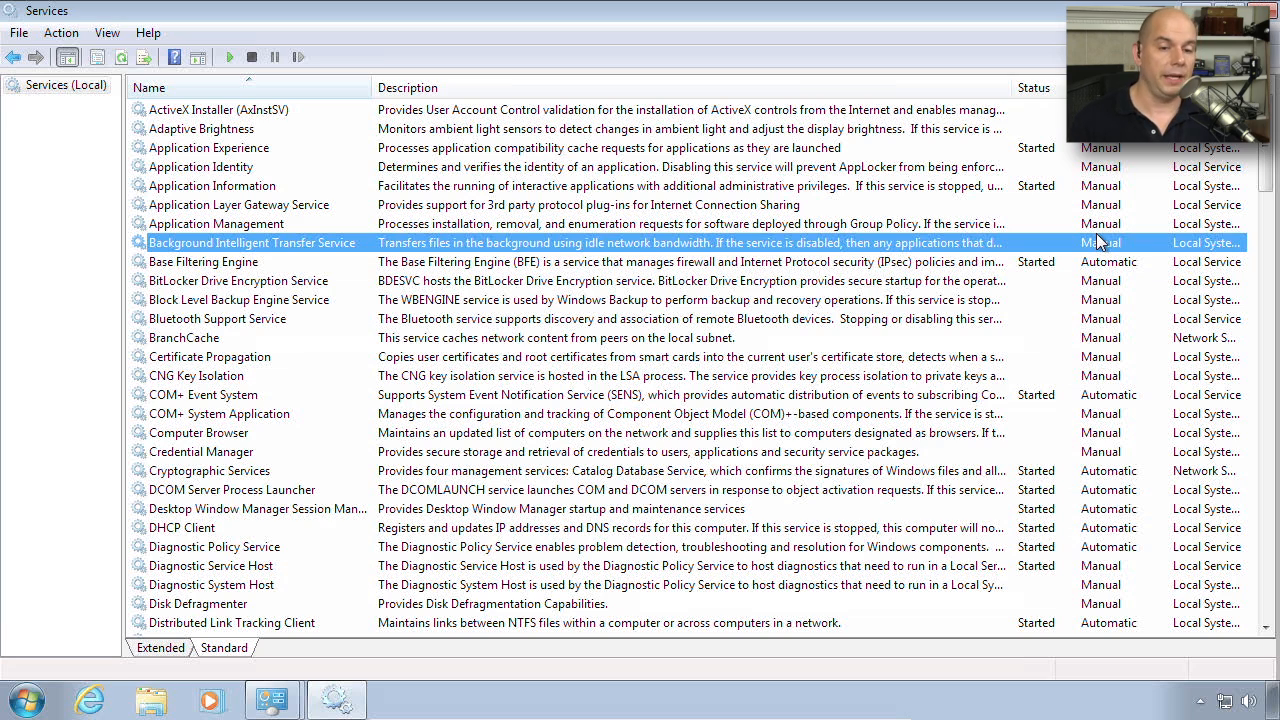
left_click(204, 261)
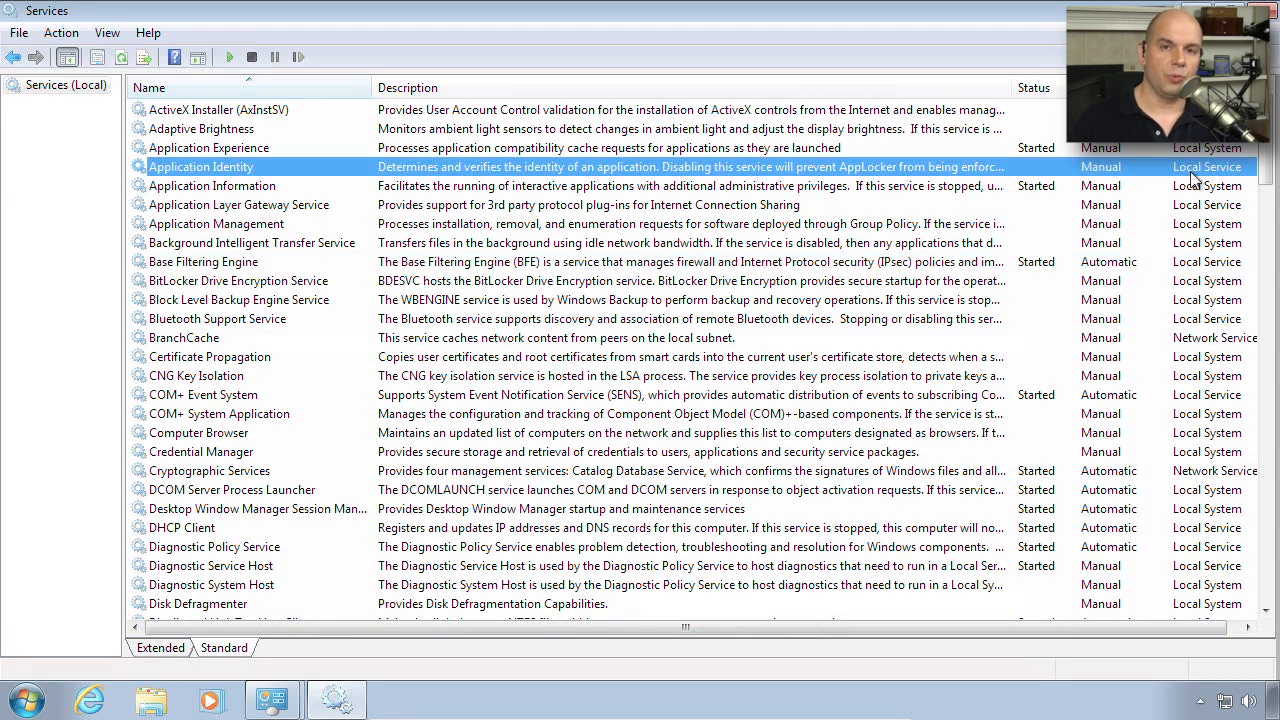
mouse_move(1216, 170)
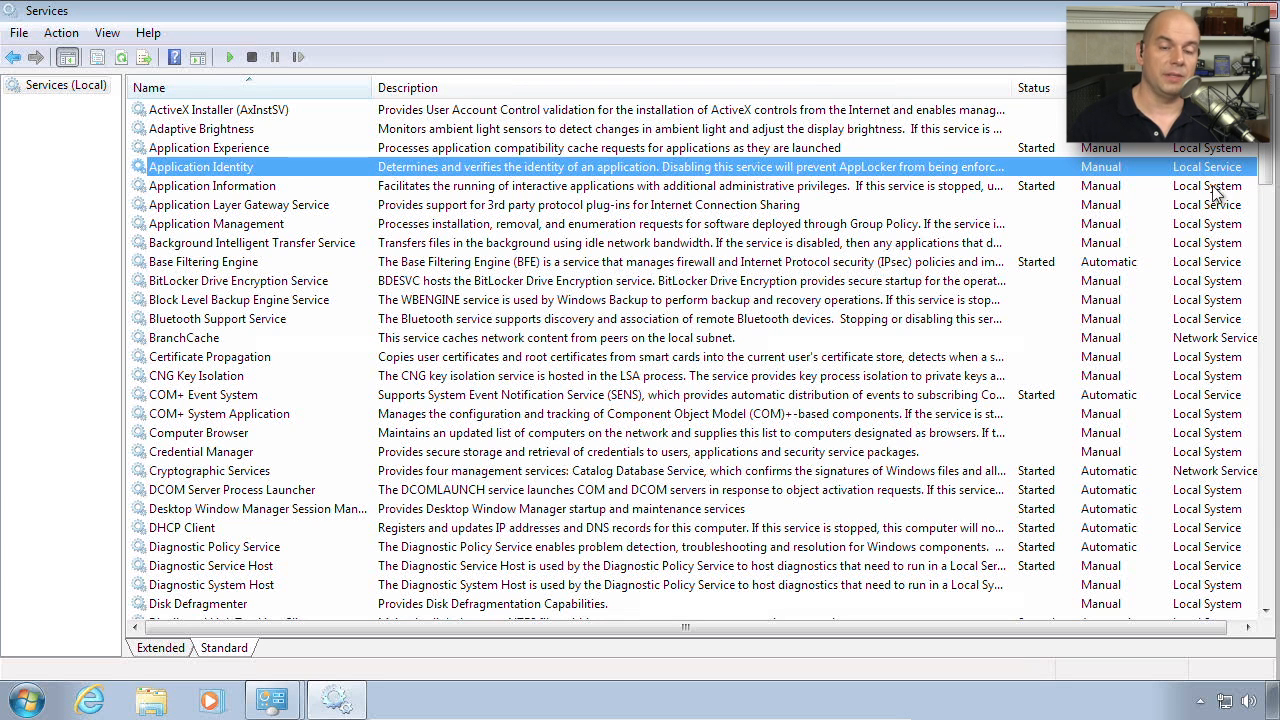
left_click(211, 185)
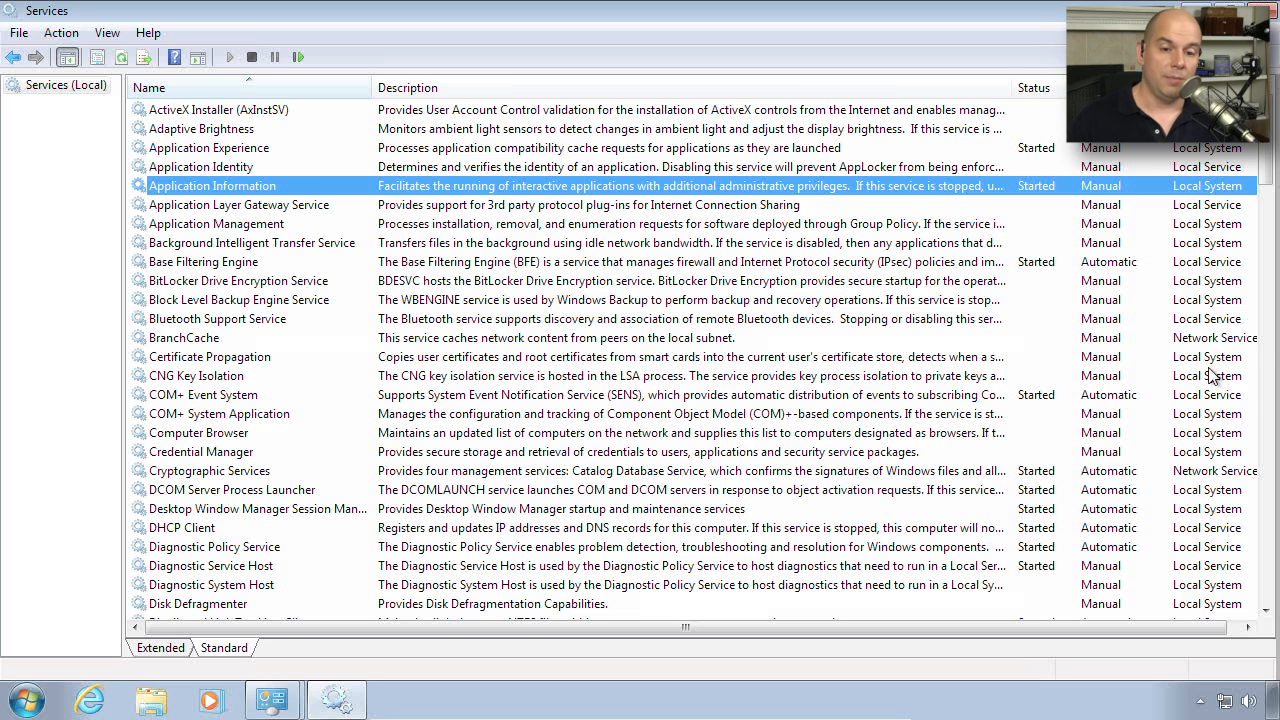
left_click(184, 337)
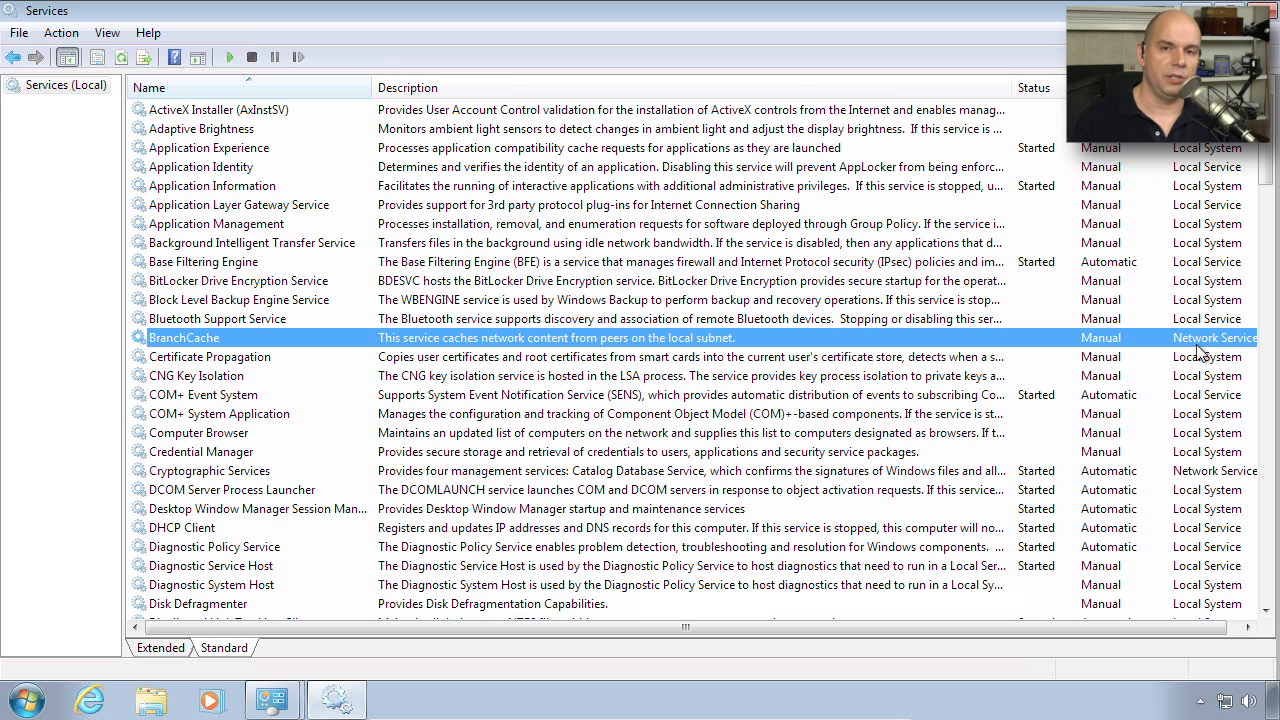
mouse_move(1148, 378)
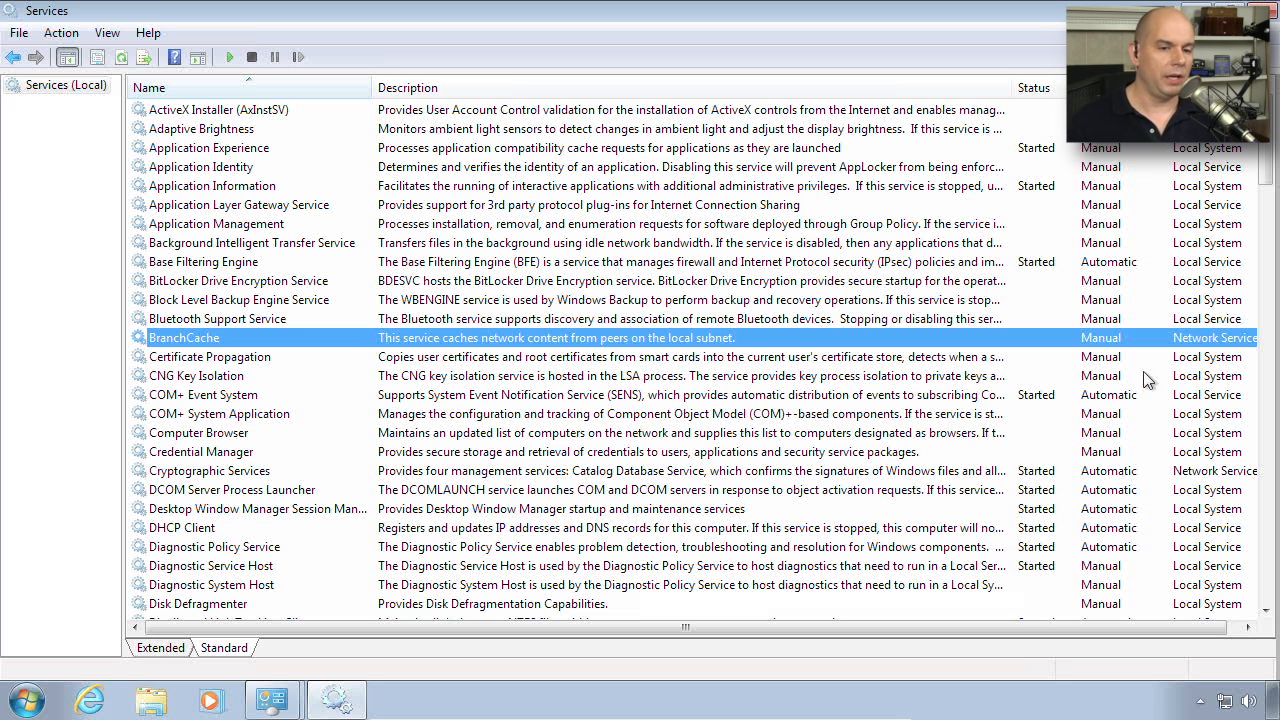
left_click(203, 395)
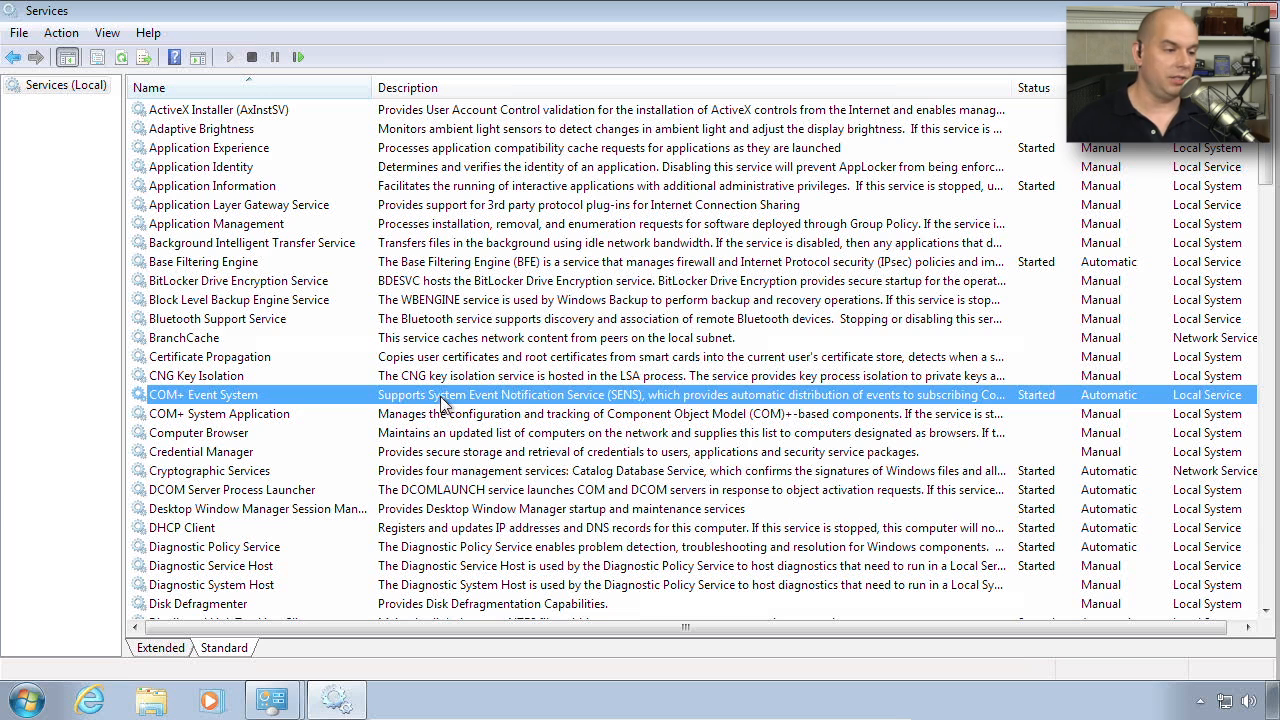
Open the COM+ Event System service's Properties from its context menu.
right_click(445, 394)
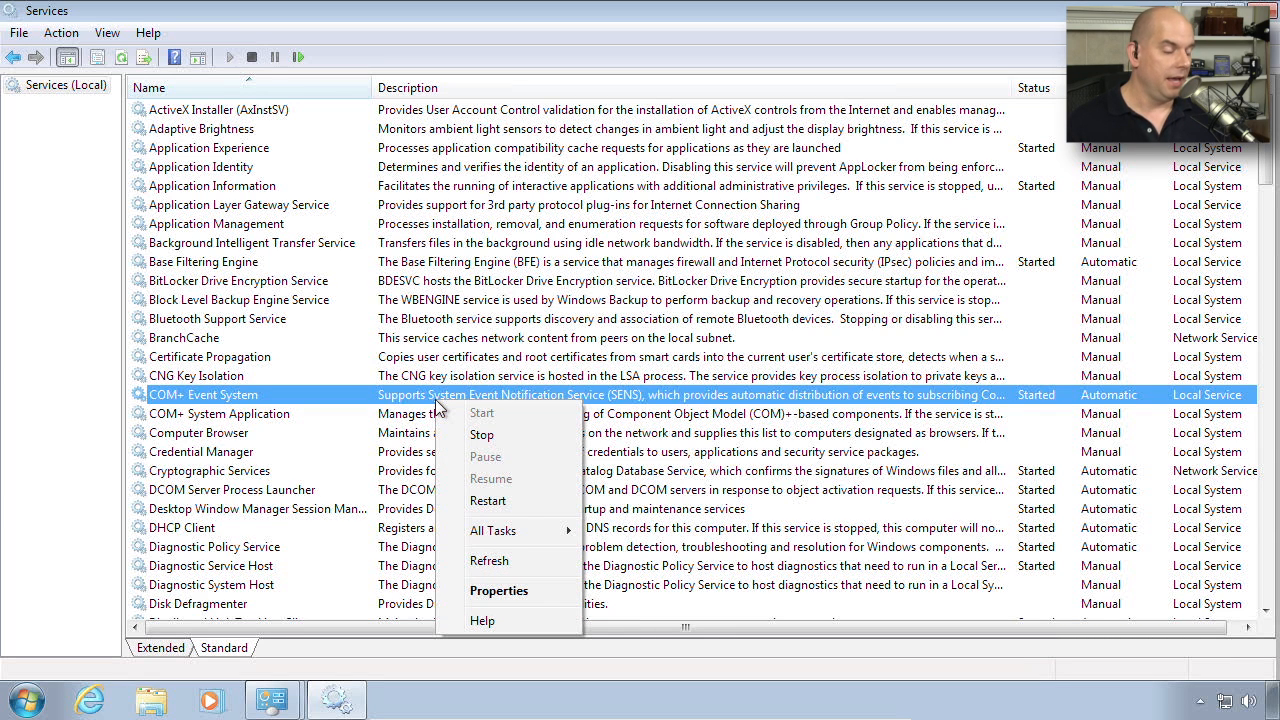
mouse_move(485, 456)
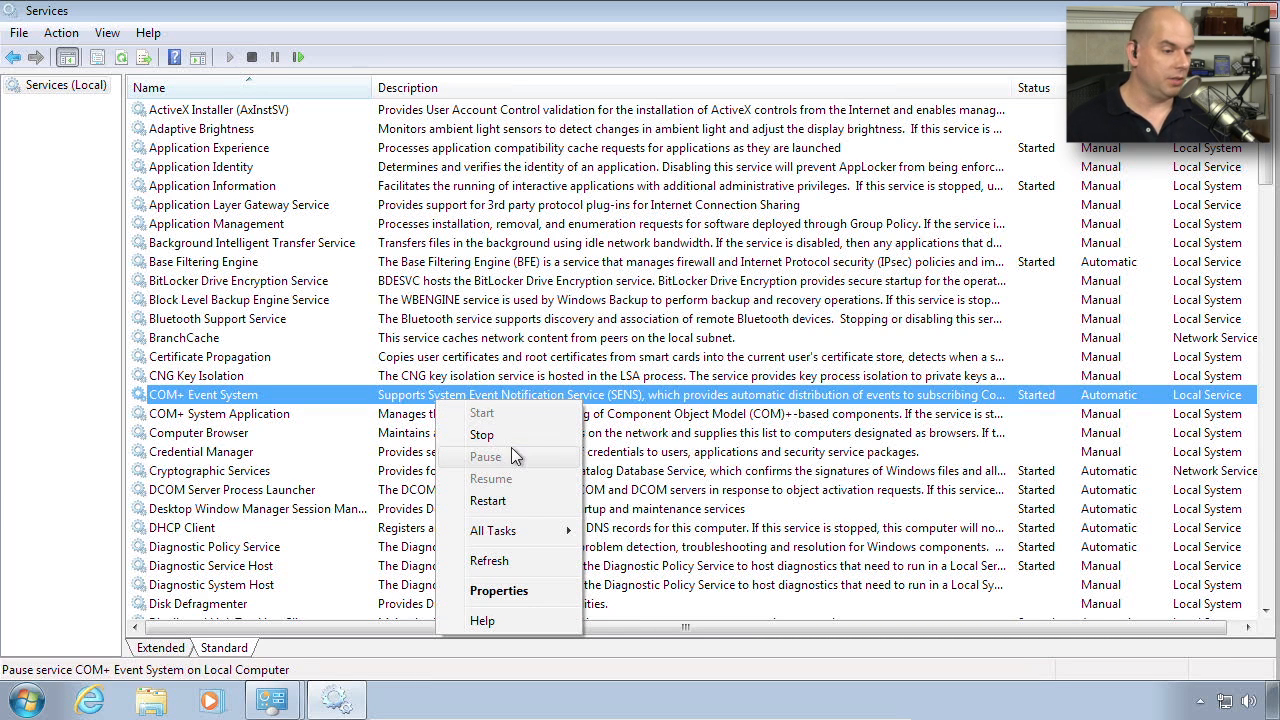
mouse_move(524, 501)
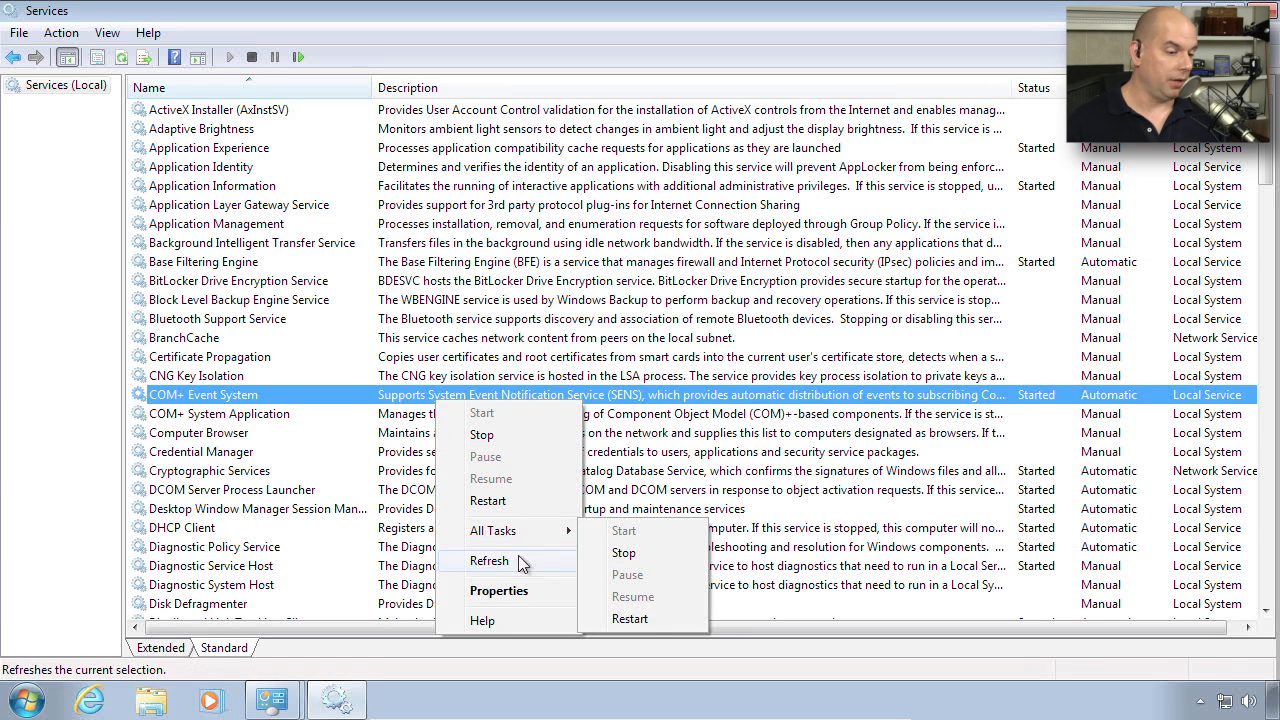
left_click(498, 590)
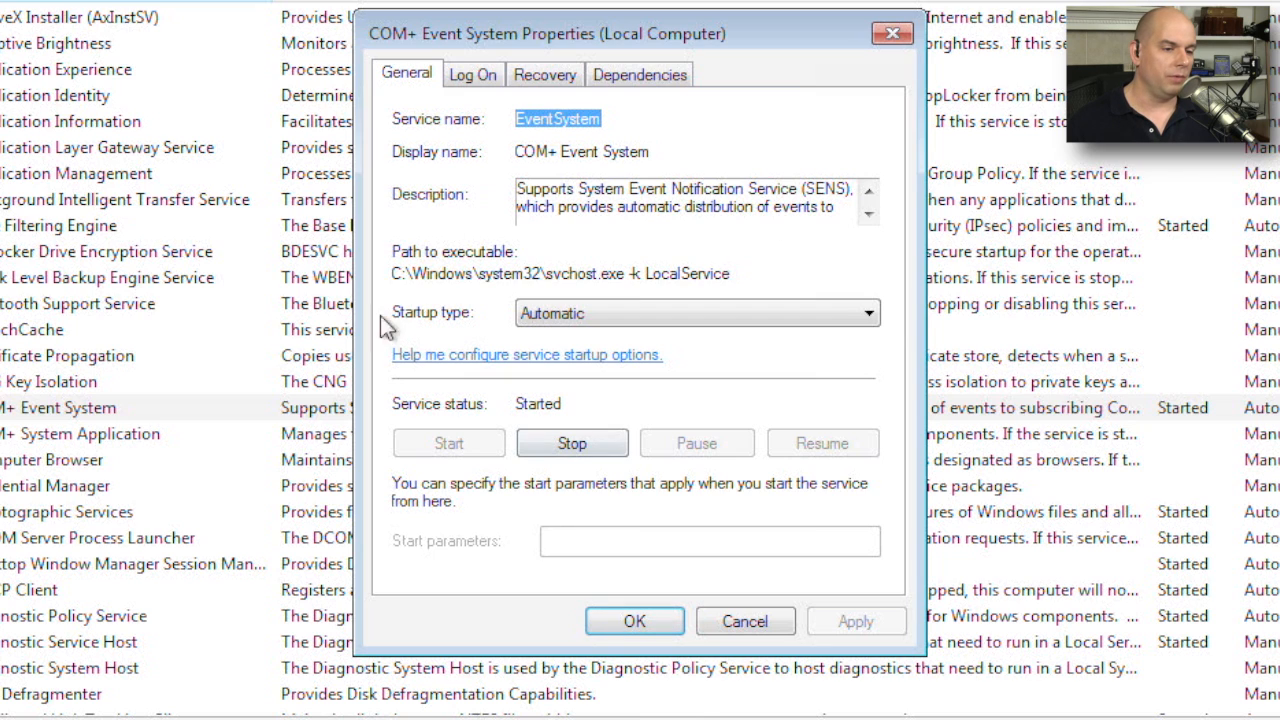
mouse_move(394, 280)
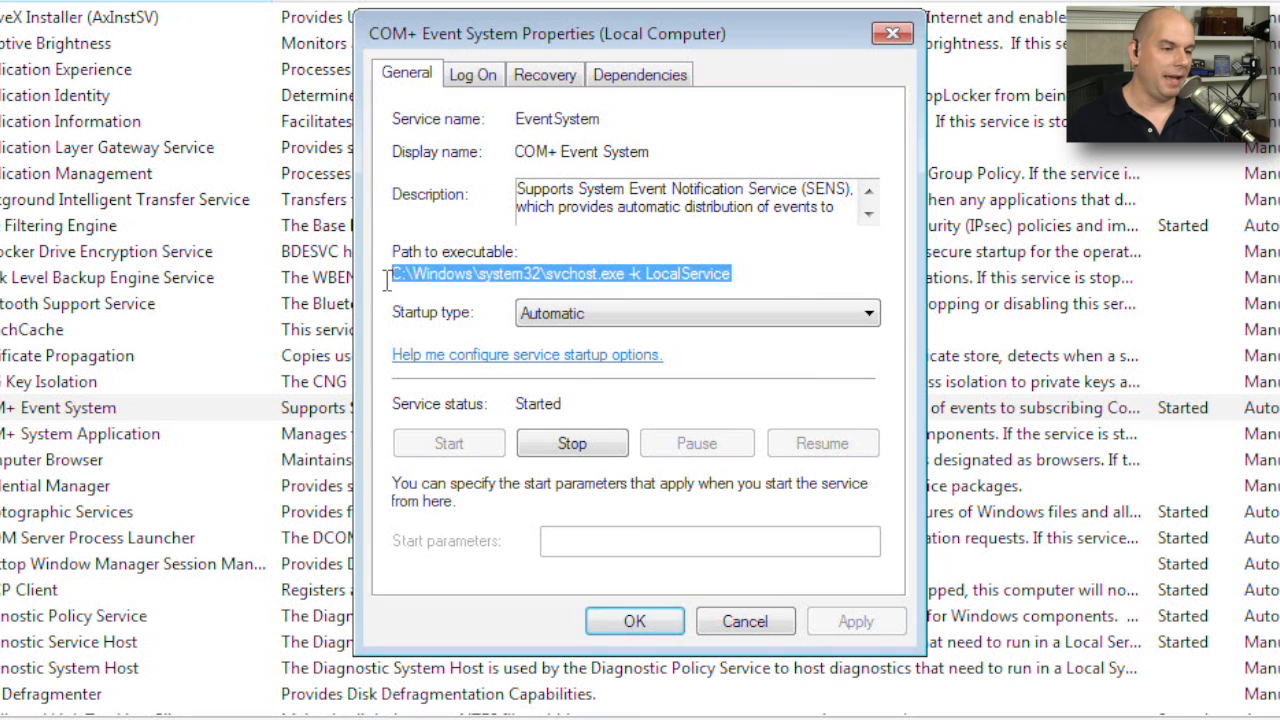
mouse_move(765, 353)
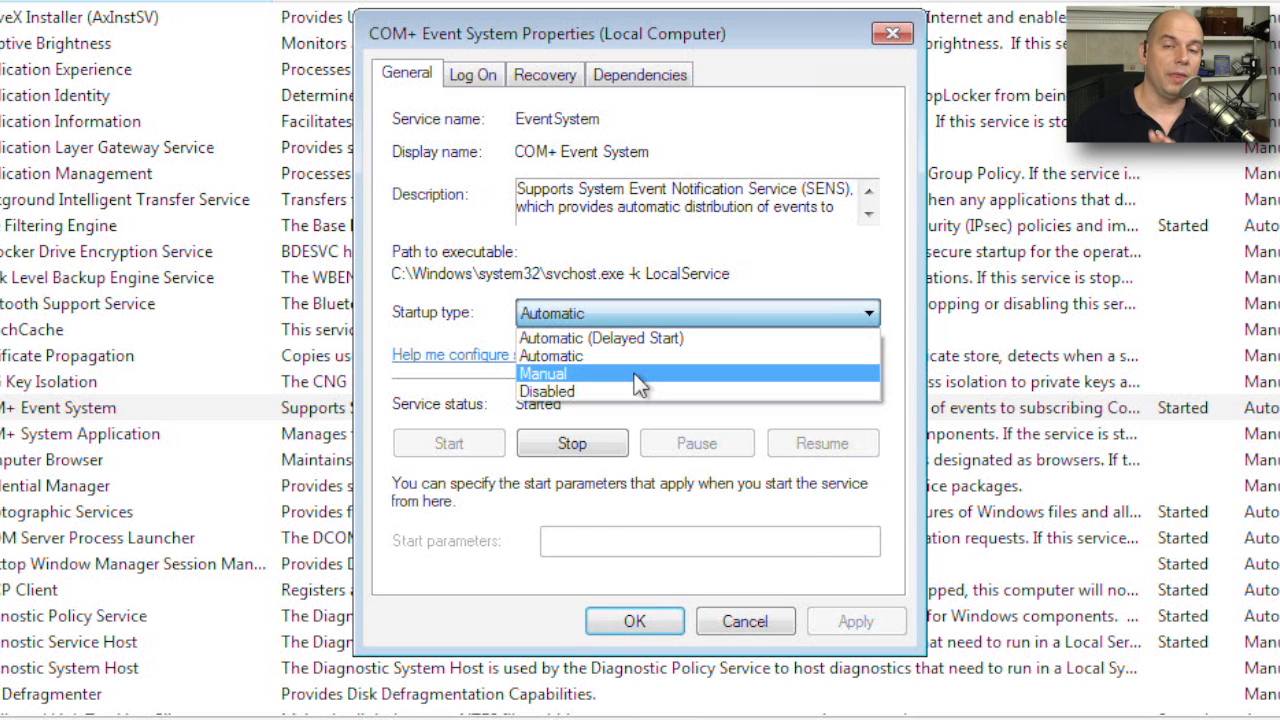
Try Manual startup, revert to Automatic, then view the Local Service log-on account.
left_click(543, 373)
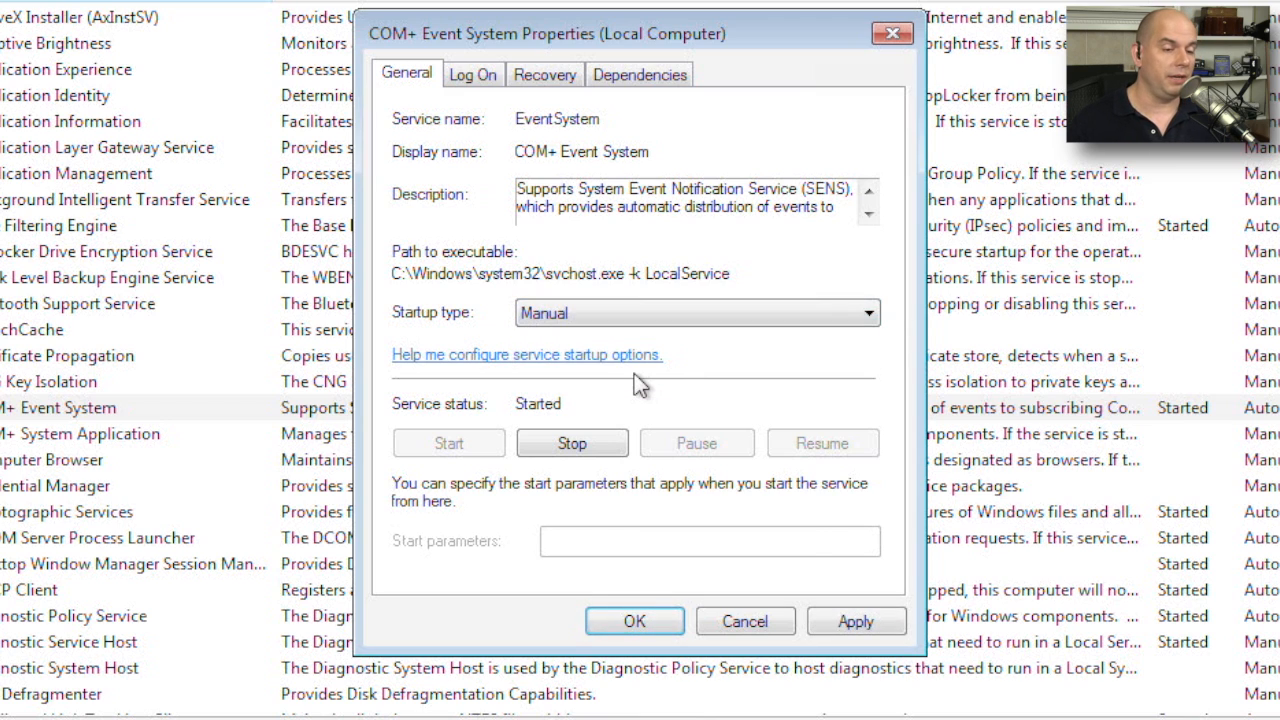
left_click(697, 313)
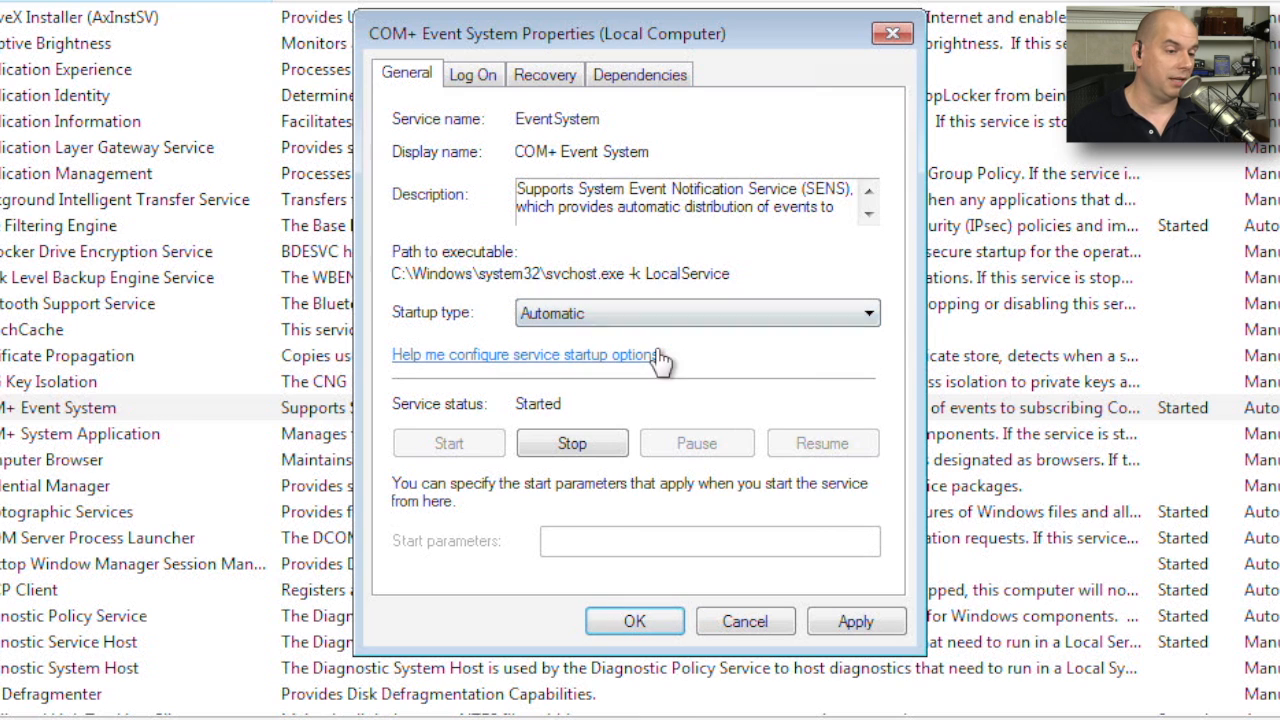
left_click(697, 313)
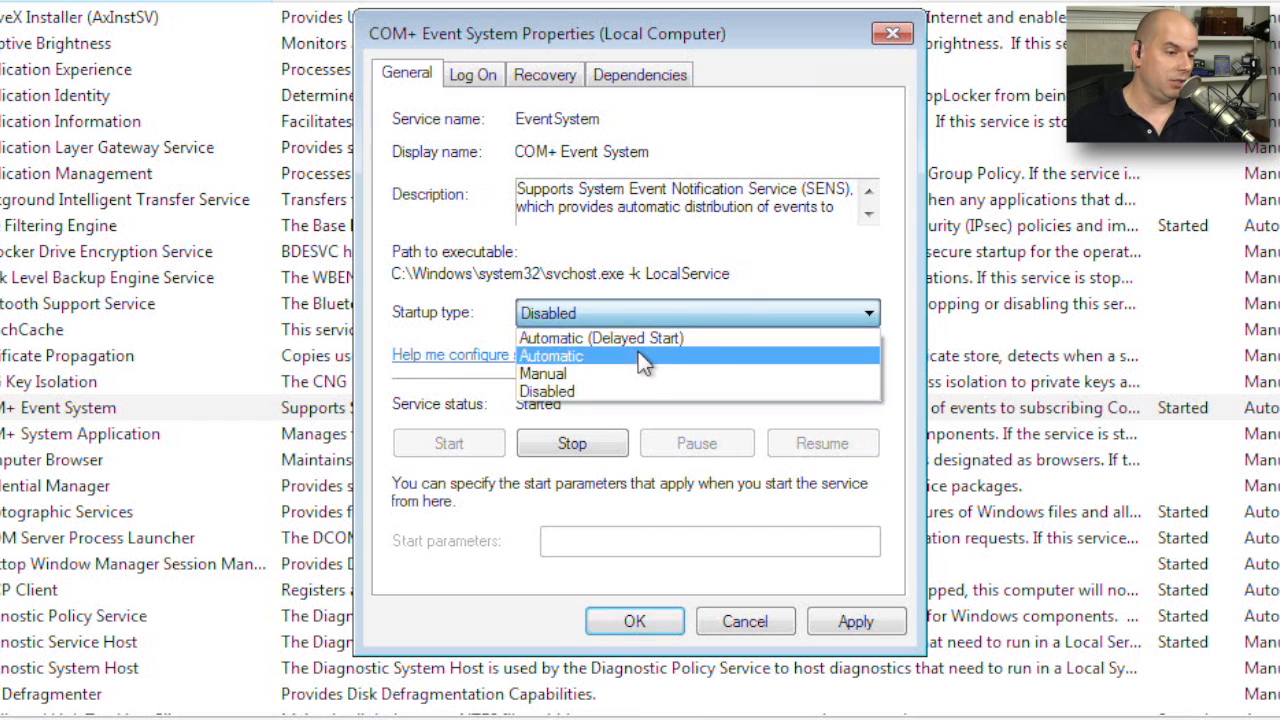
left_click(551, 356)
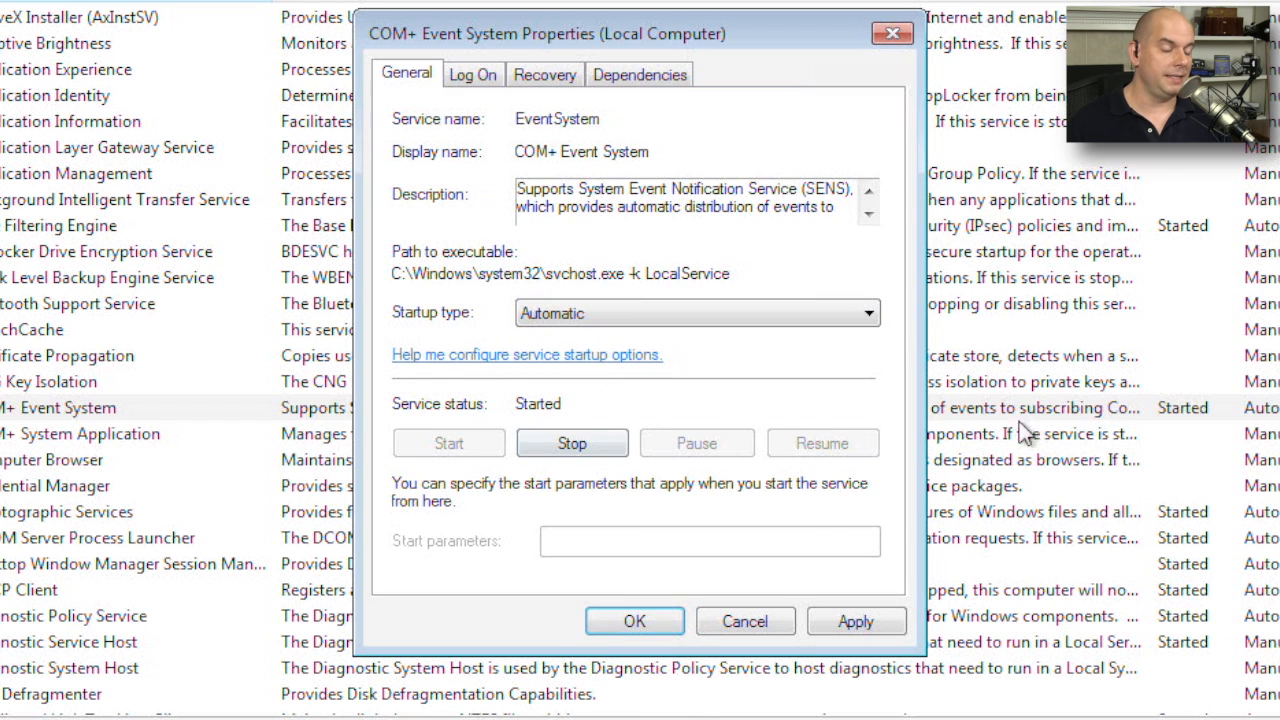
mouse_move(730, 452)
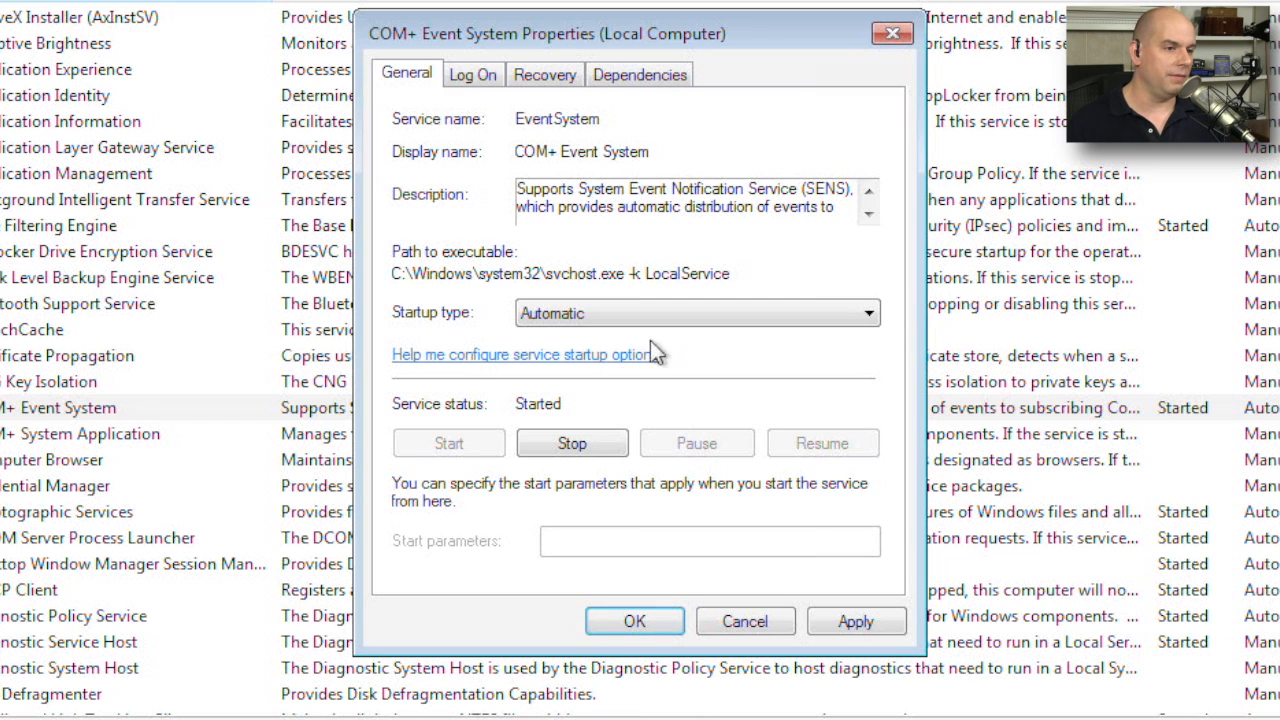
left_click(473, 74)
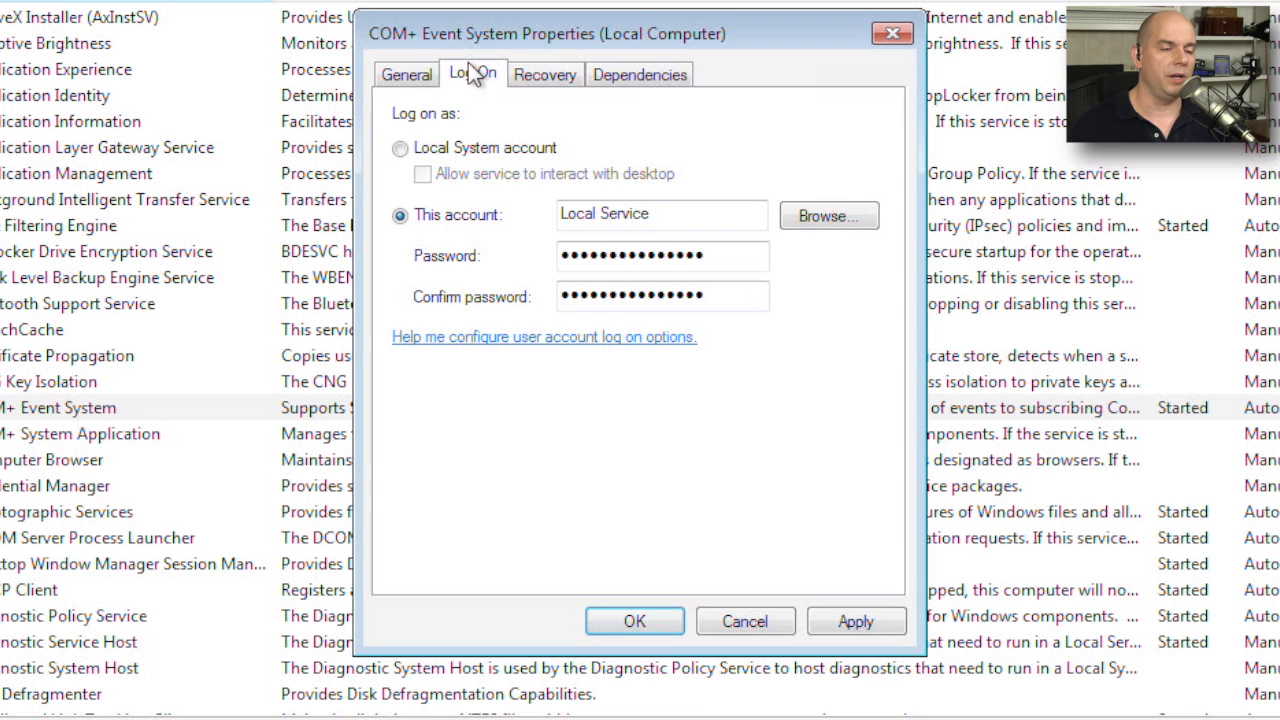
Show COM+ Event System recovery: restart on first and second failures, then no action.
left_click(544, 74)
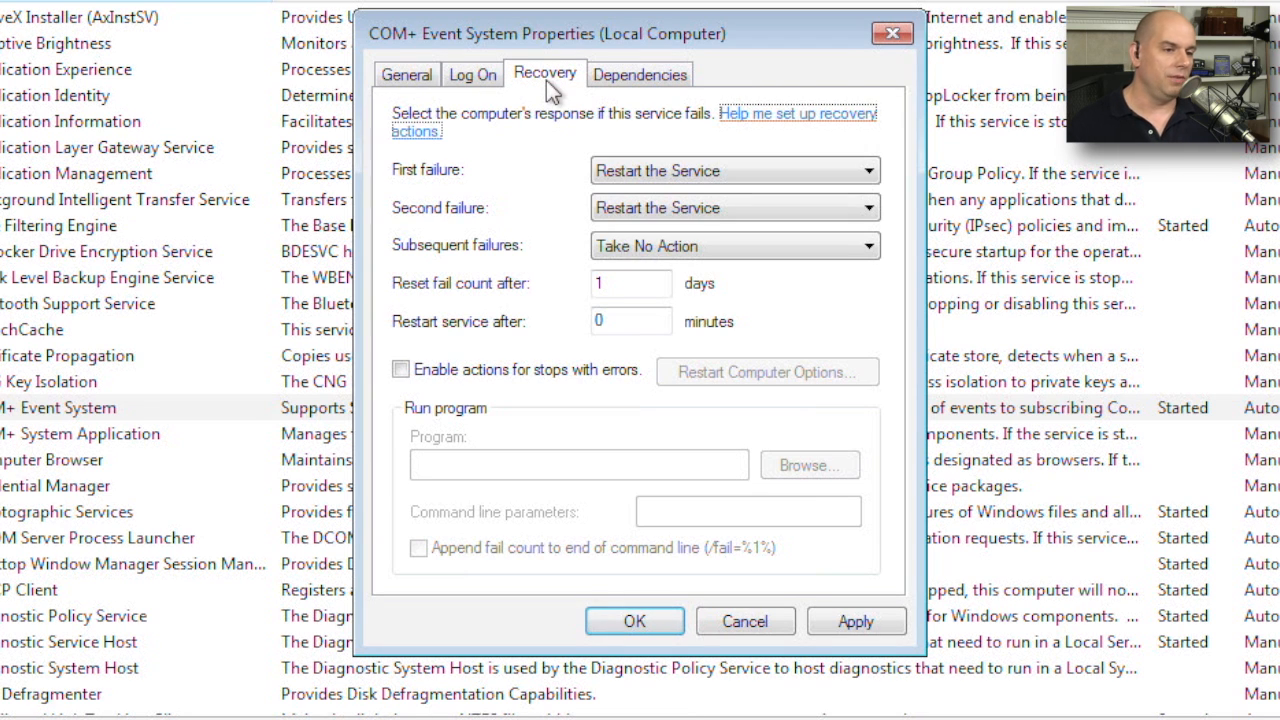
mouse_move(735, 397)
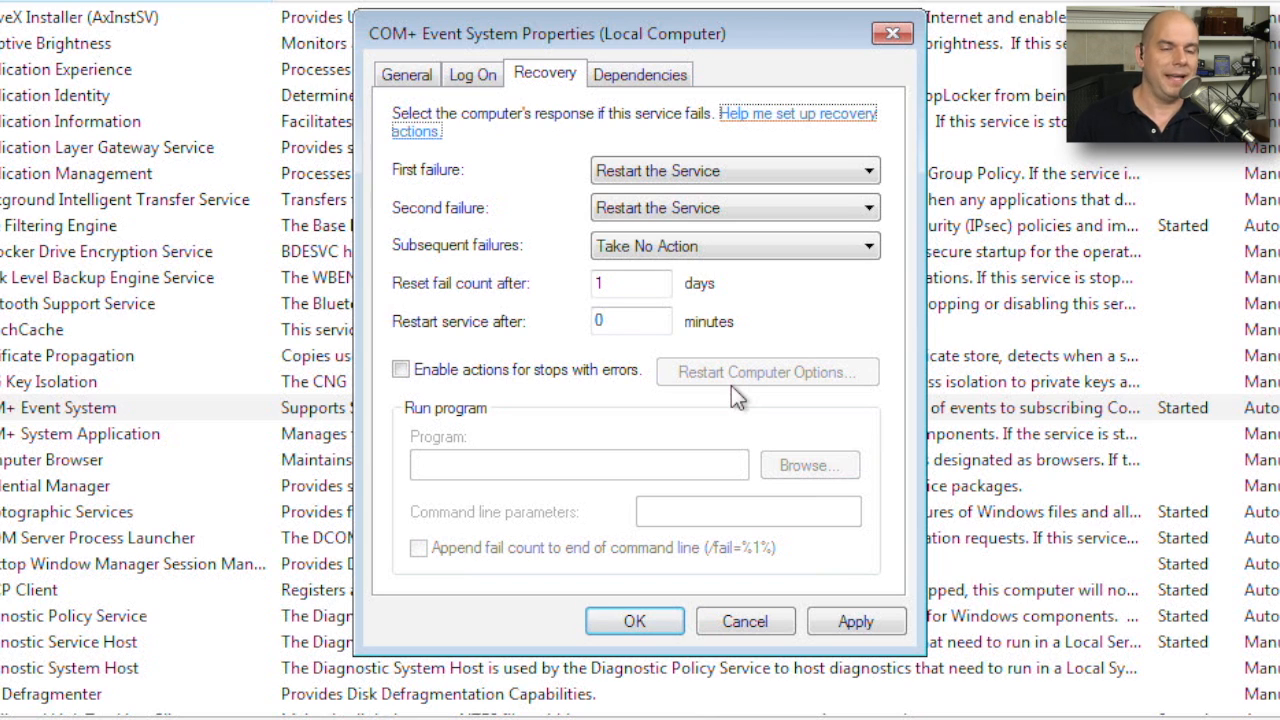
mouse_move(751, 381)
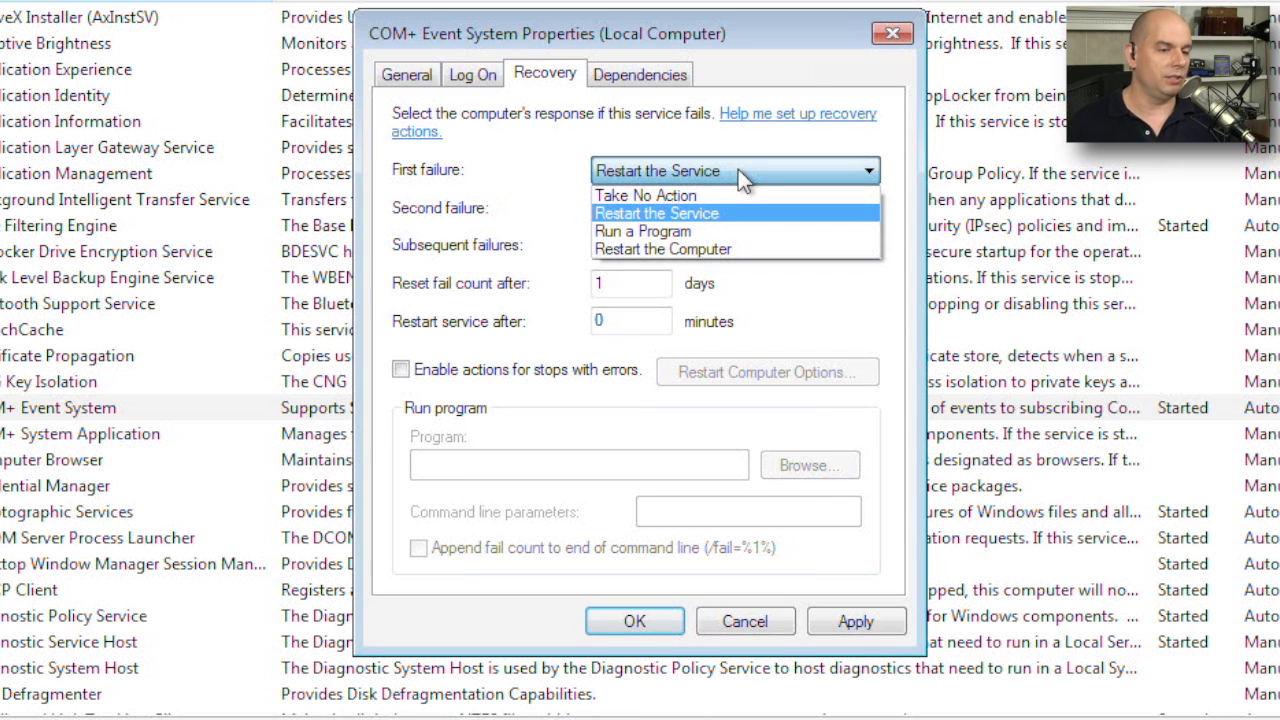
mouse_move(740, 249)
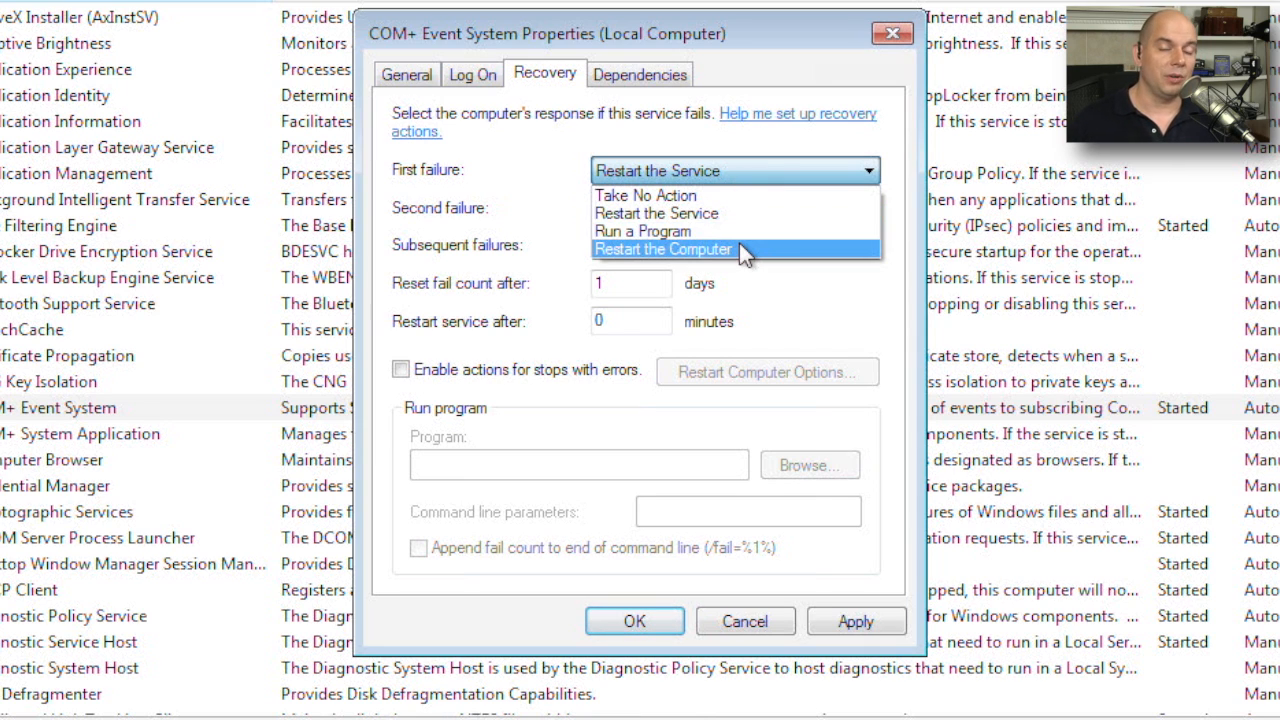
mouse_move(747, 235)
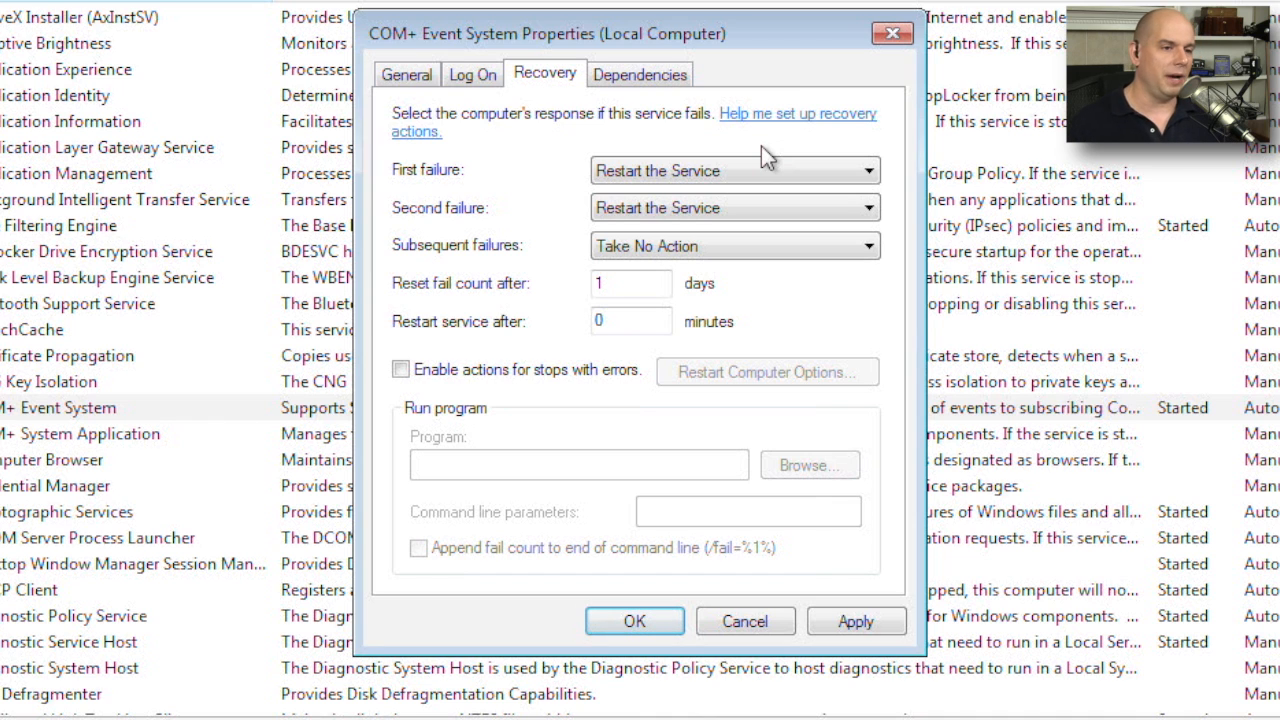
View dependencies, expanding RPC to DCOM Server Process Launcher and RPC Endpoint Mapper.
left_click(639, 74)
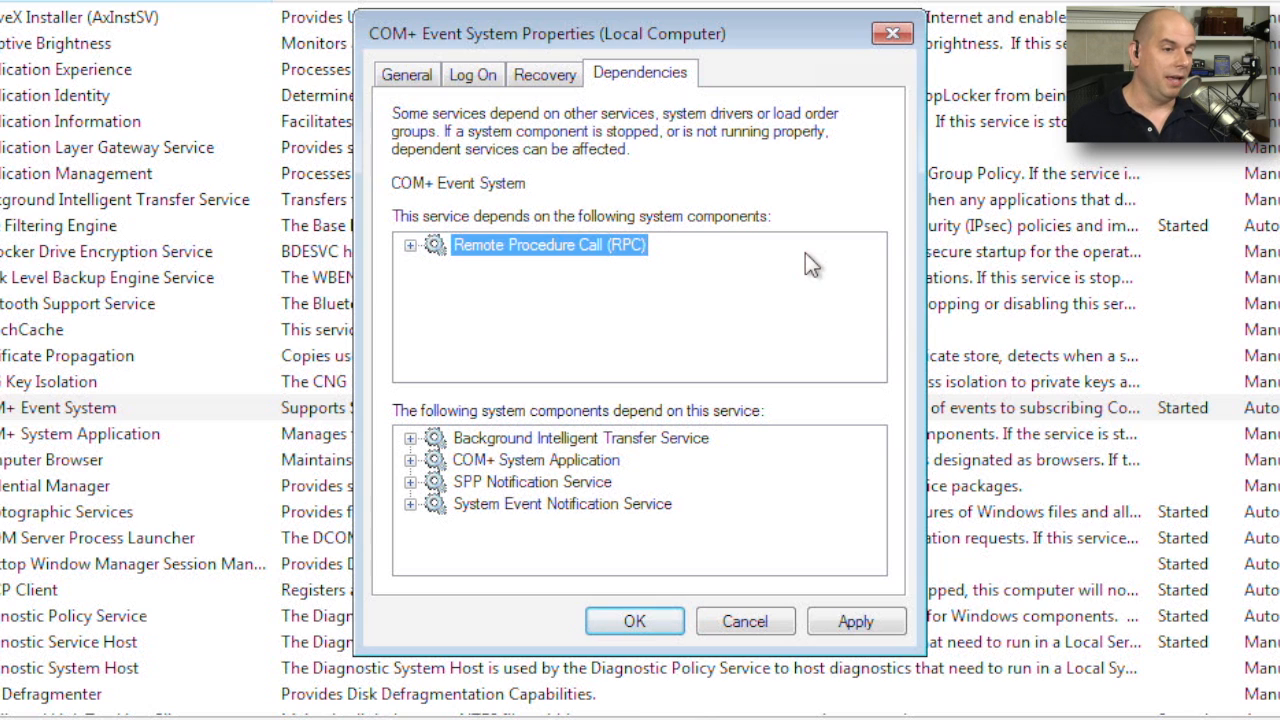
left_click(411, 245)
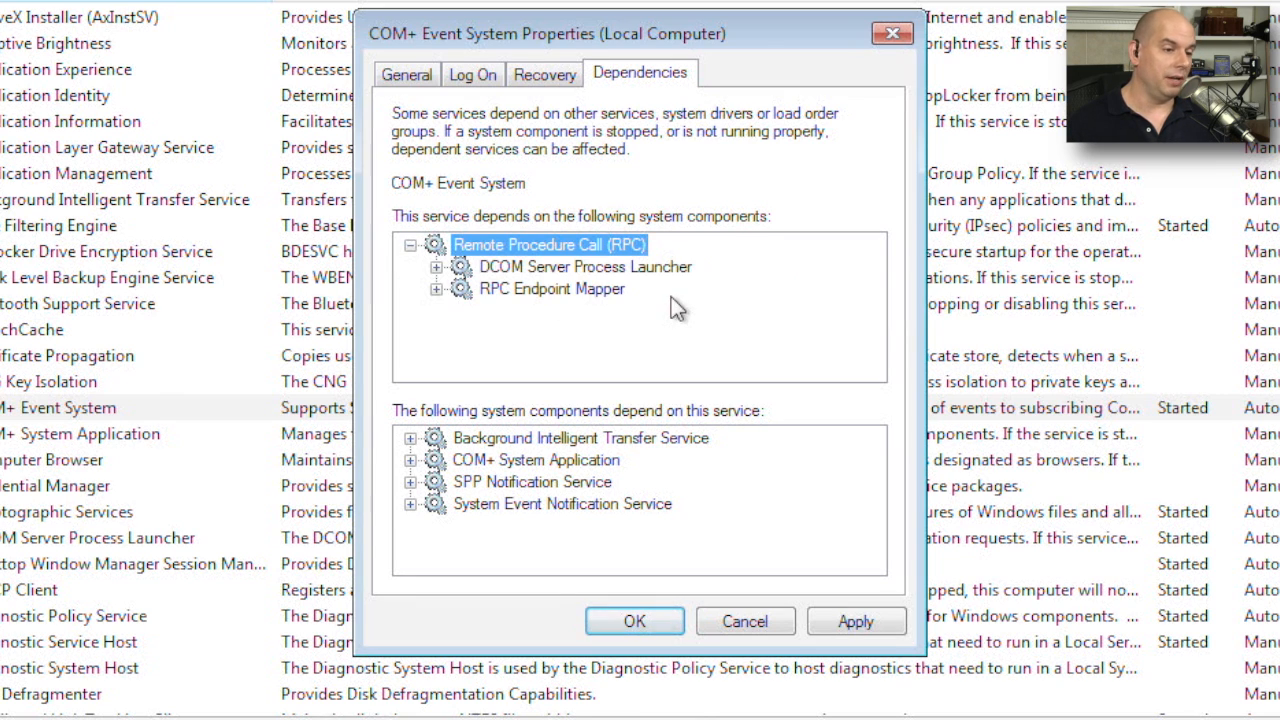
mouse_move(682, 247)
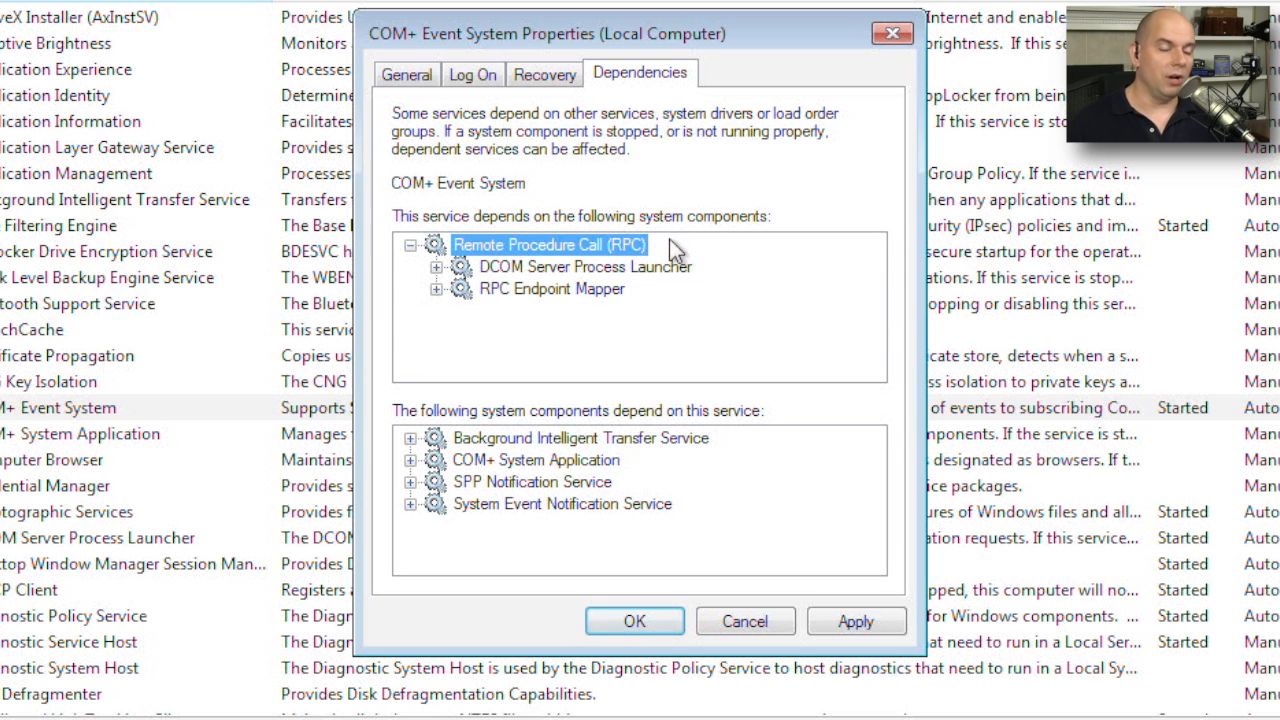
left_click(584, 266)
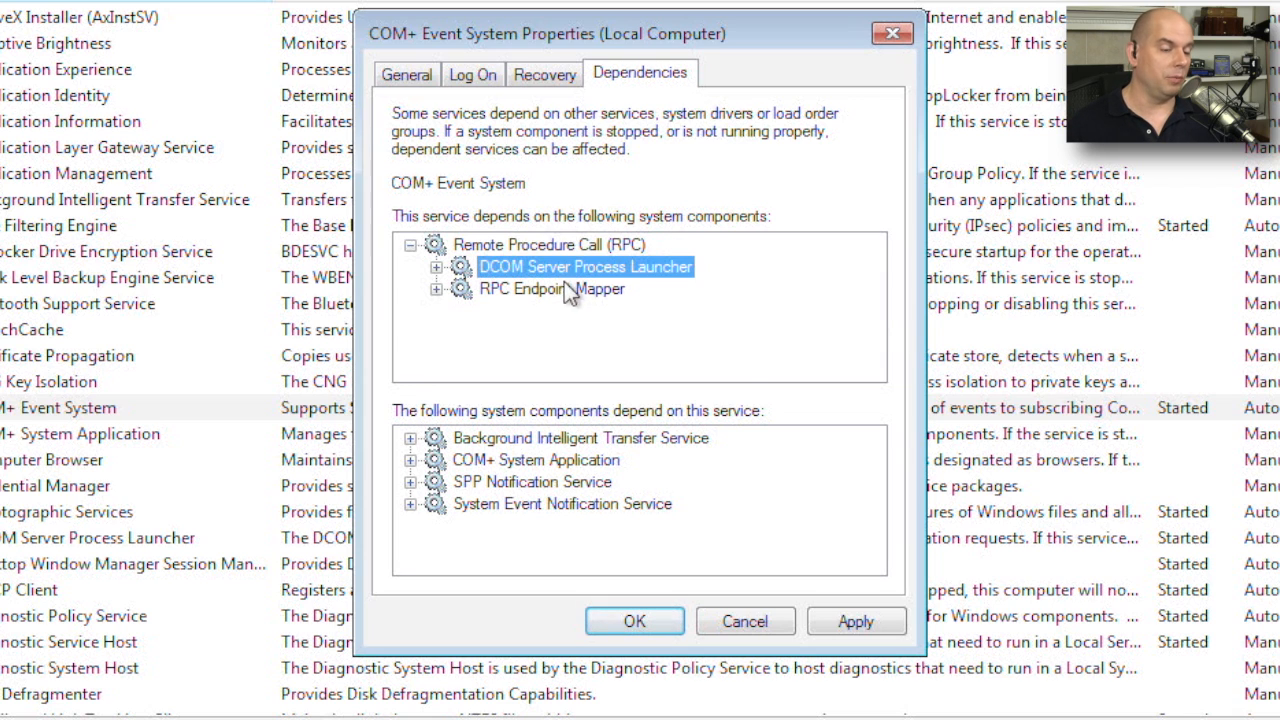
left_click(549, 289)
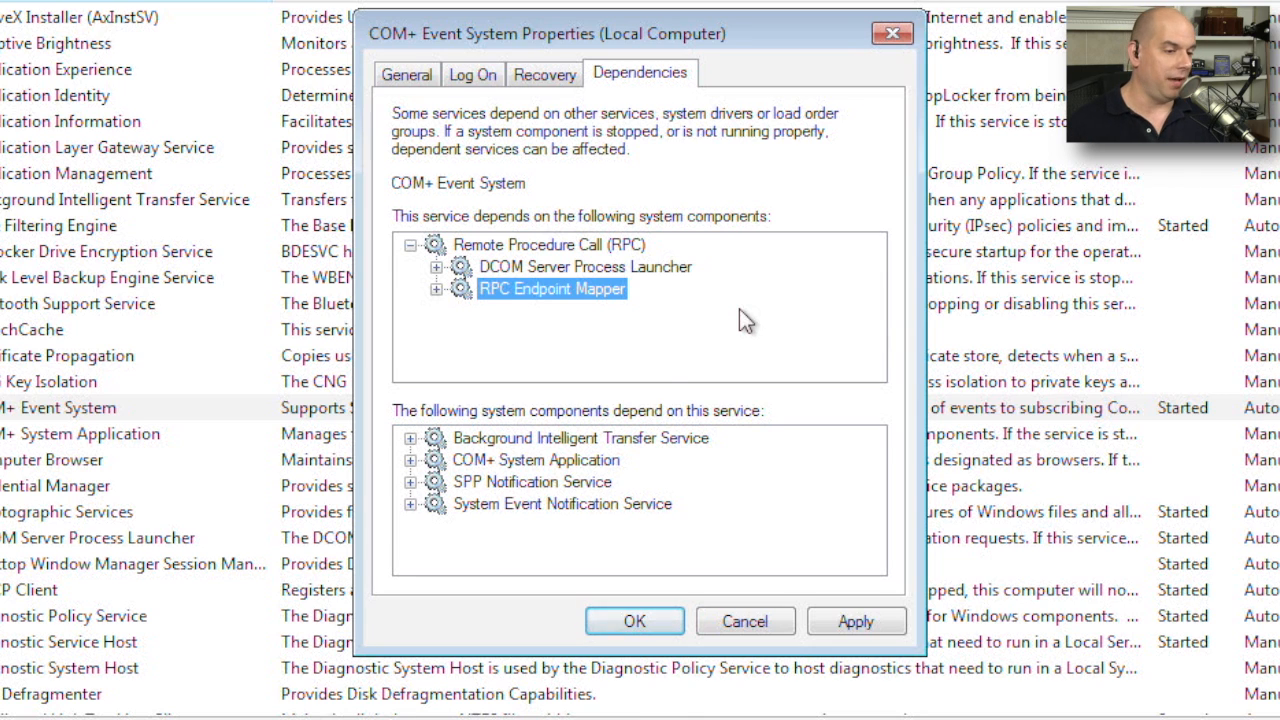
Check dependents BITS, COM+ System Application and SPP Notification, then close the properties.
left_click(581, 438)
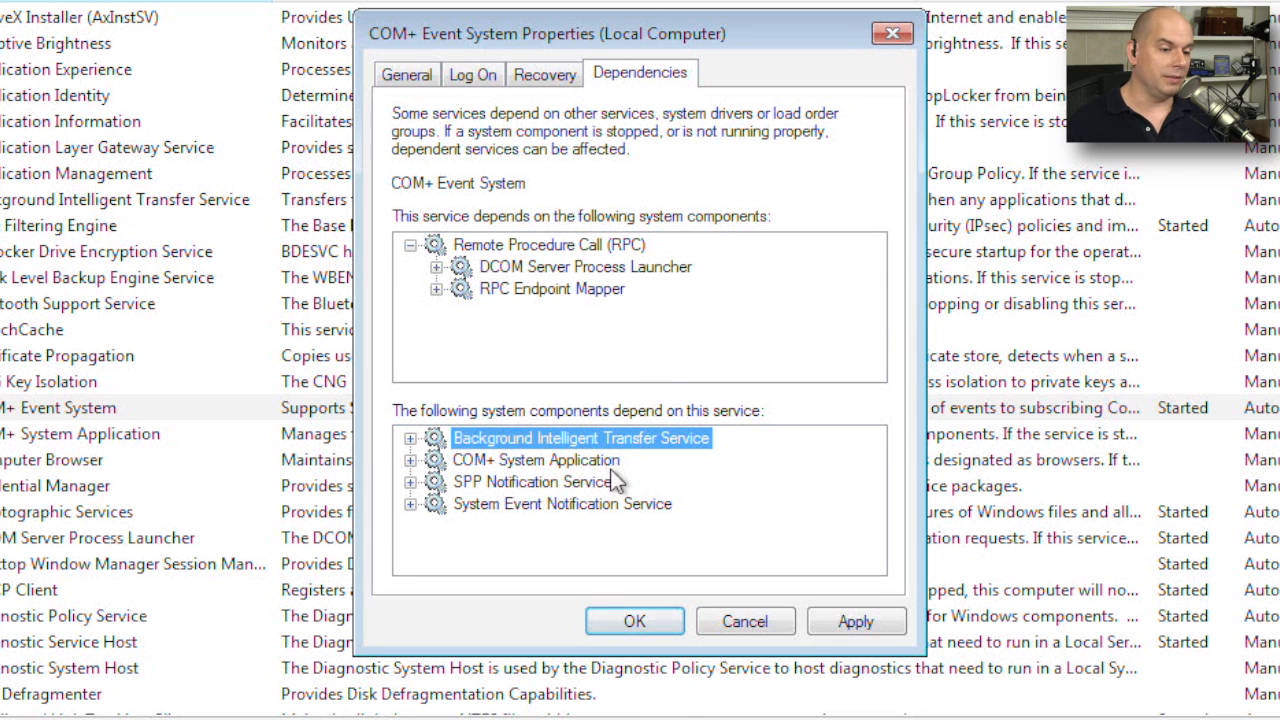
left_click(538, 459)
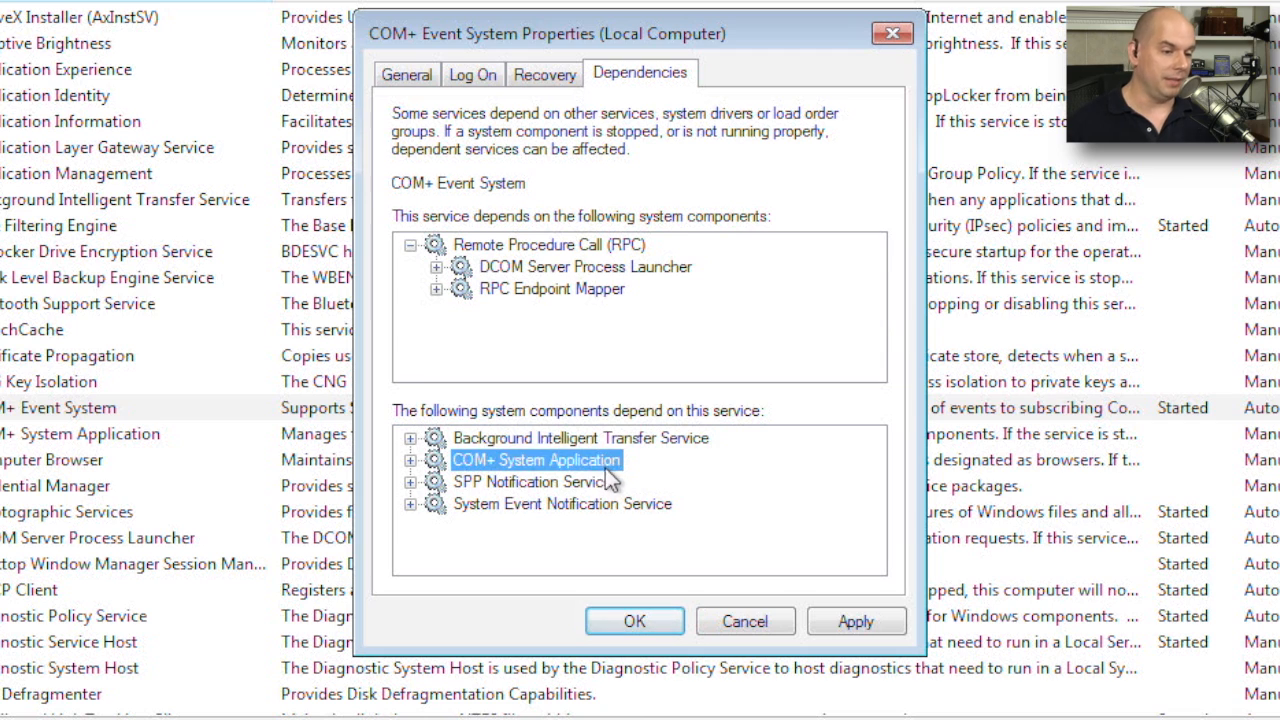
left_click(530, 482)
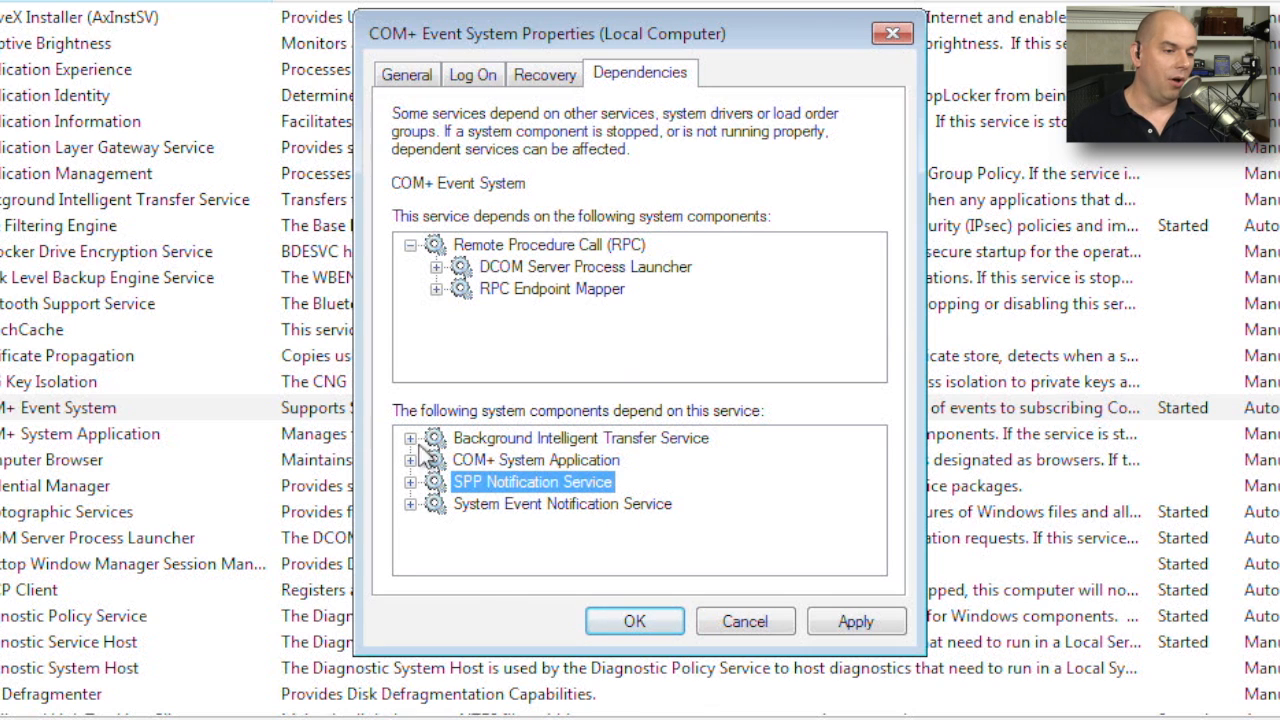
mouse_move(866, 516)
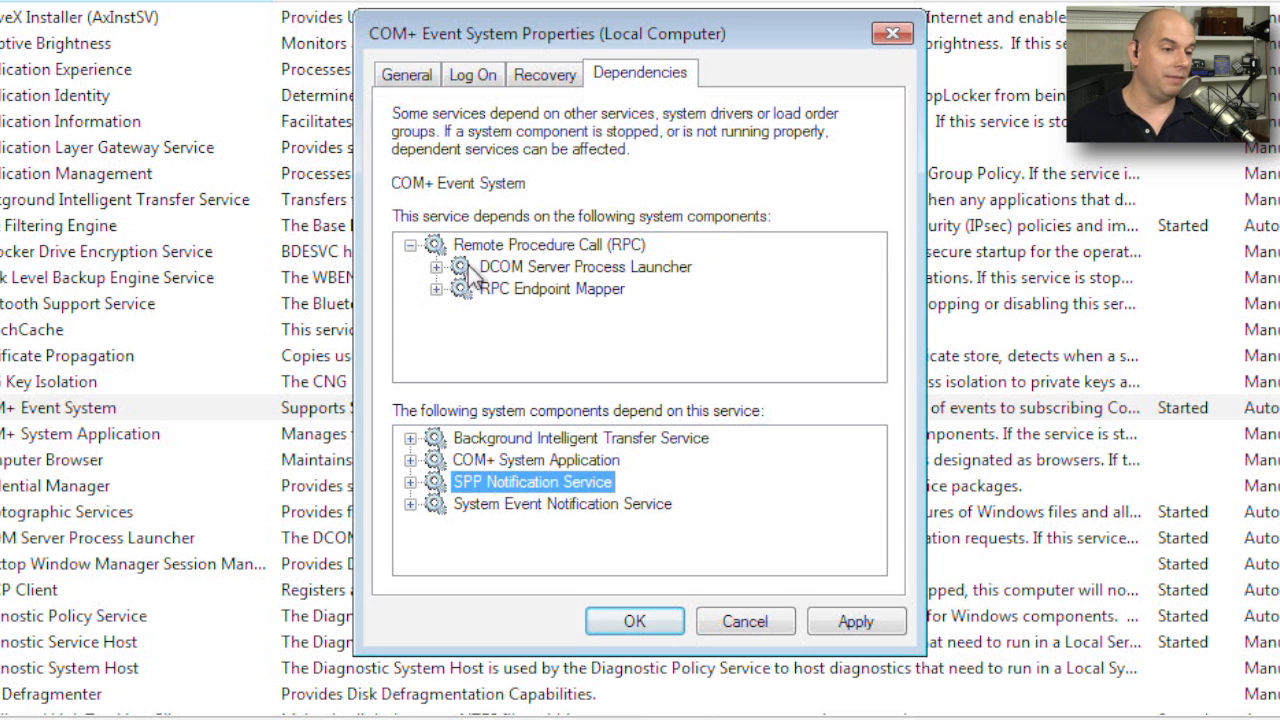
left_click(537, 244)
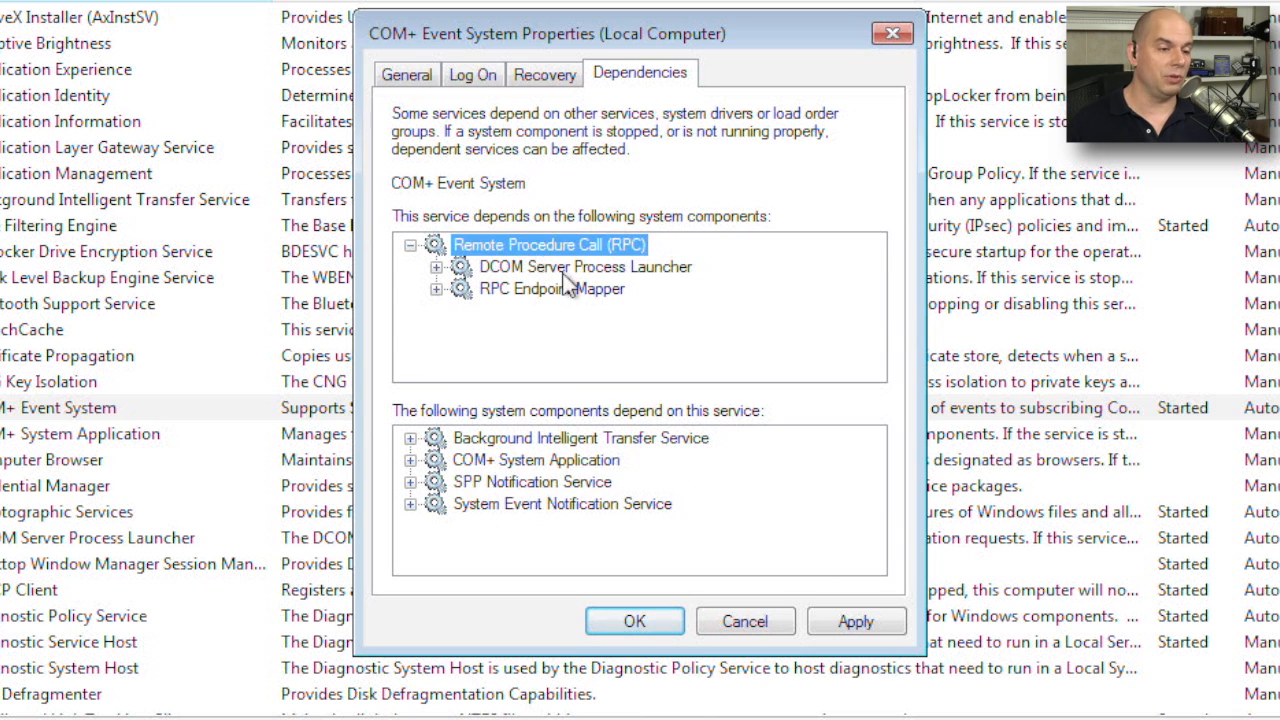
mouse_move(724, 350)
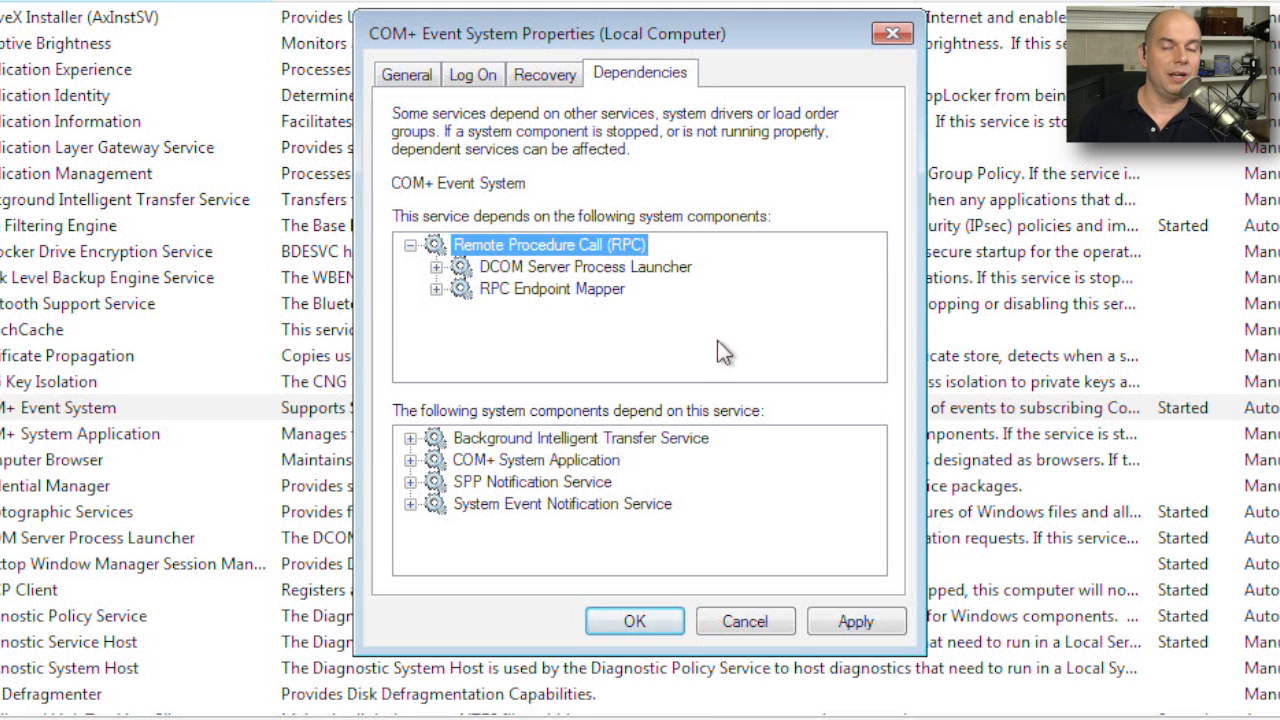
mouse_move(725, 305)
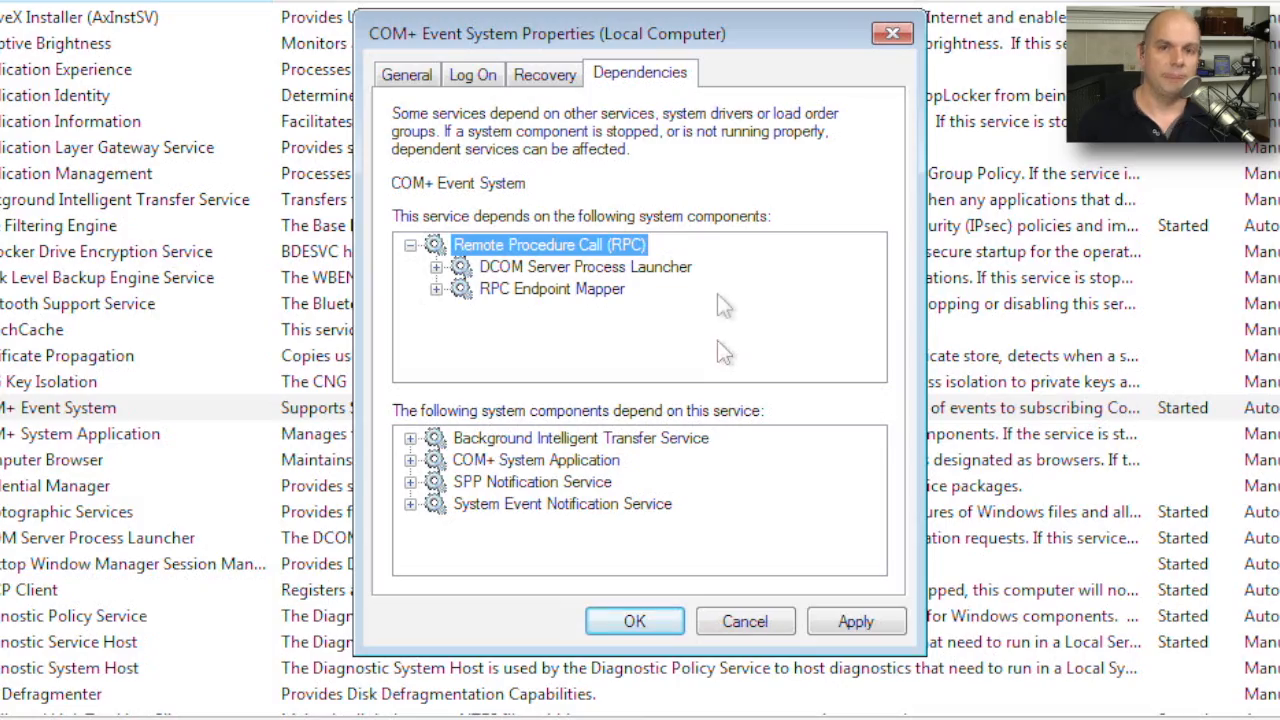
left_click(744, 621)
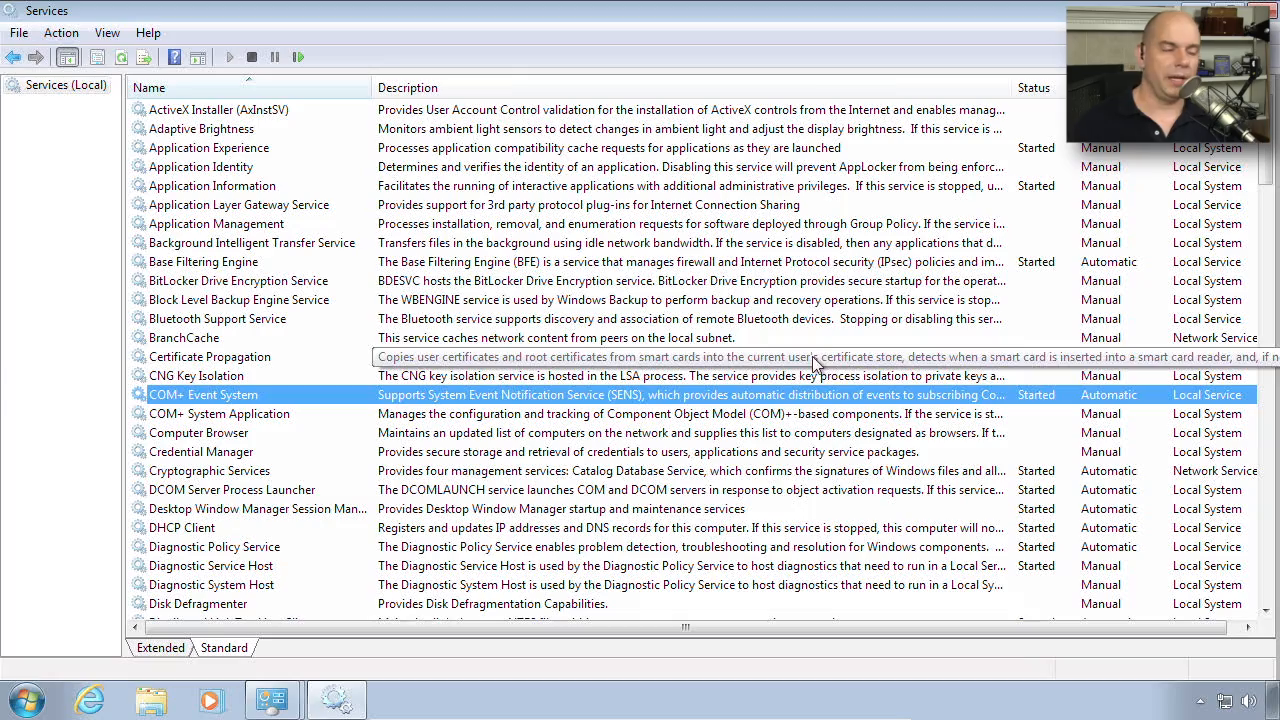
Scroll down to Print Spooler and open its Properties dialog.
scroll("down", 3)
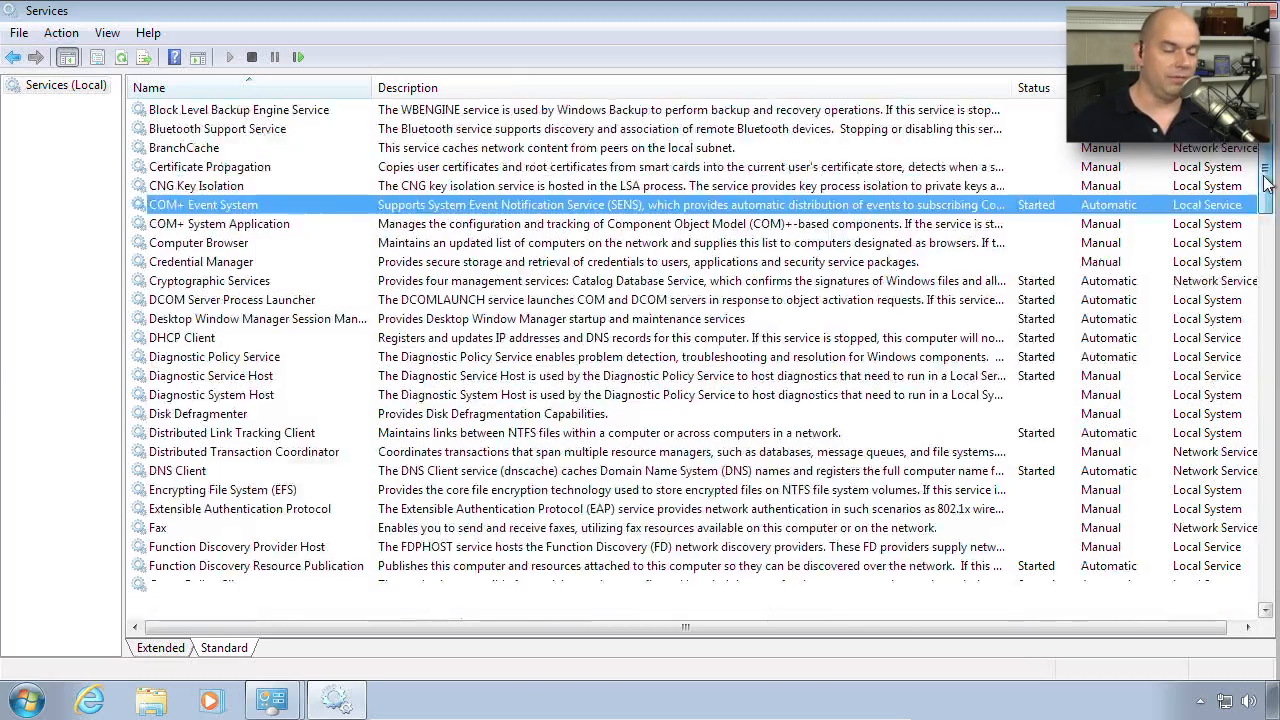
scroll("down", 3)
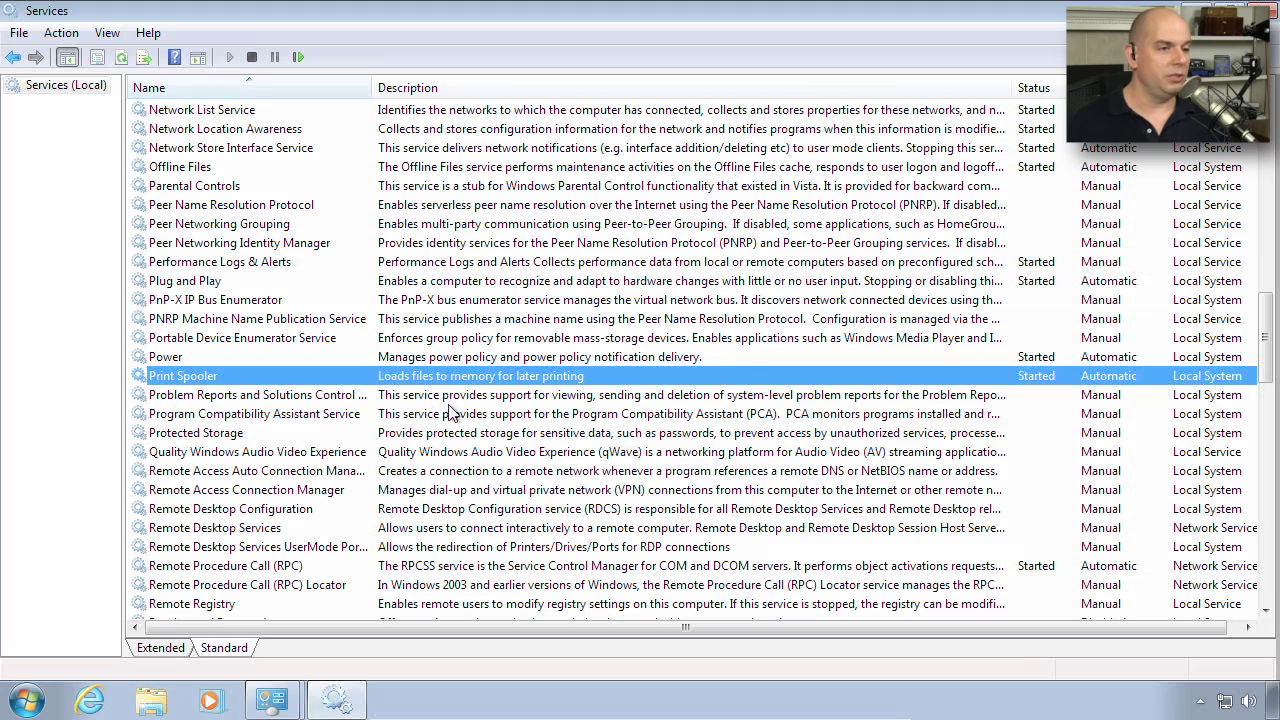
right_click(183, 375)
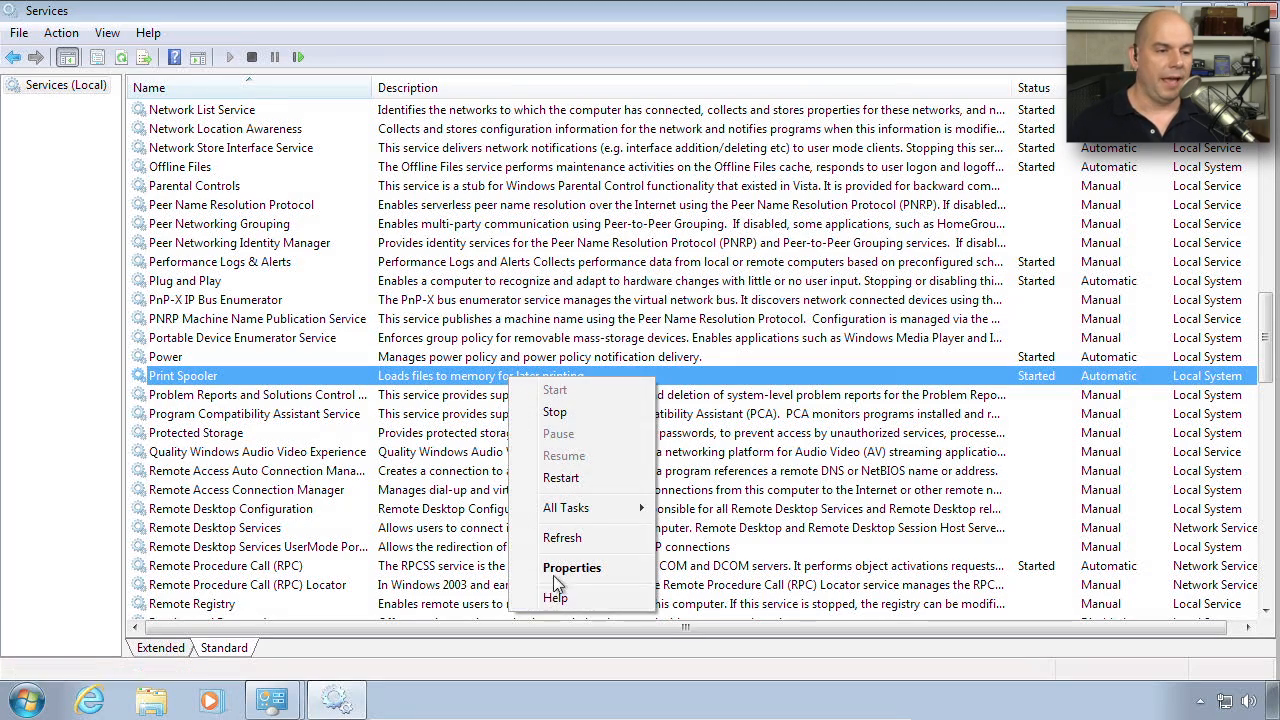
left_click(572, 568)
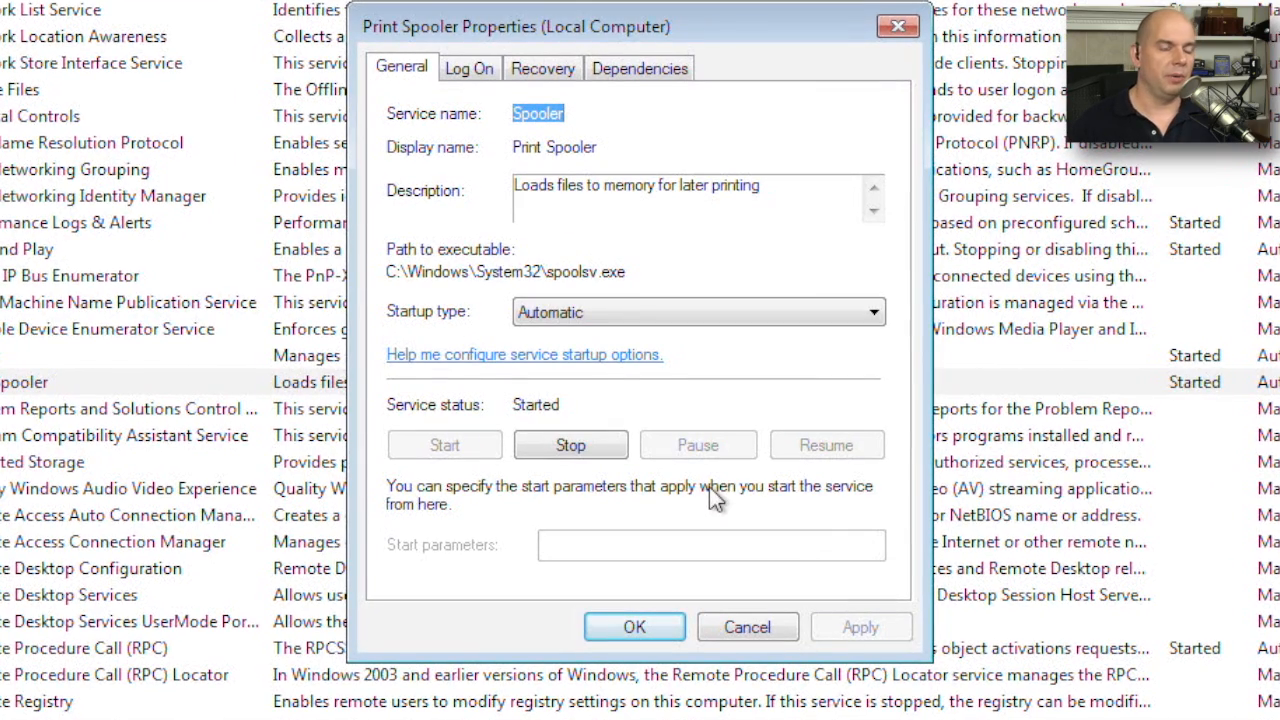
Stop and then start the Print Spooler service from its Properties dialog.
left_click(571, 445)
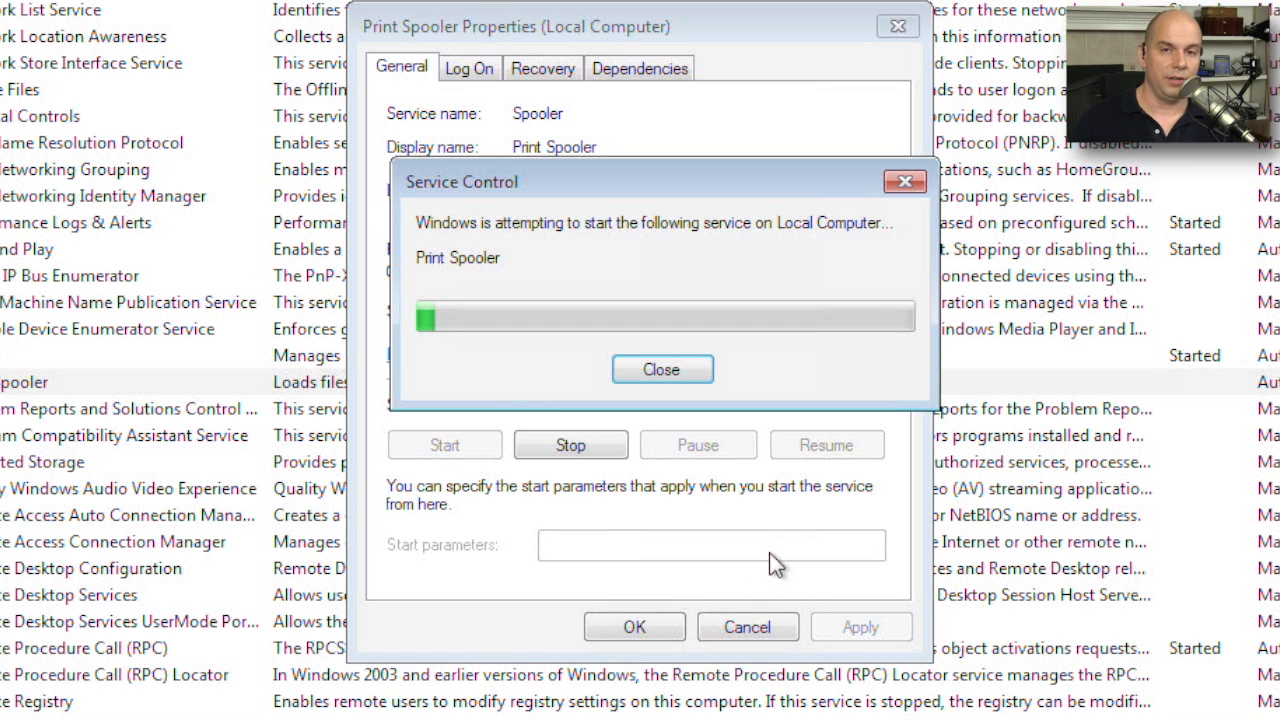
left_click(662, 369)
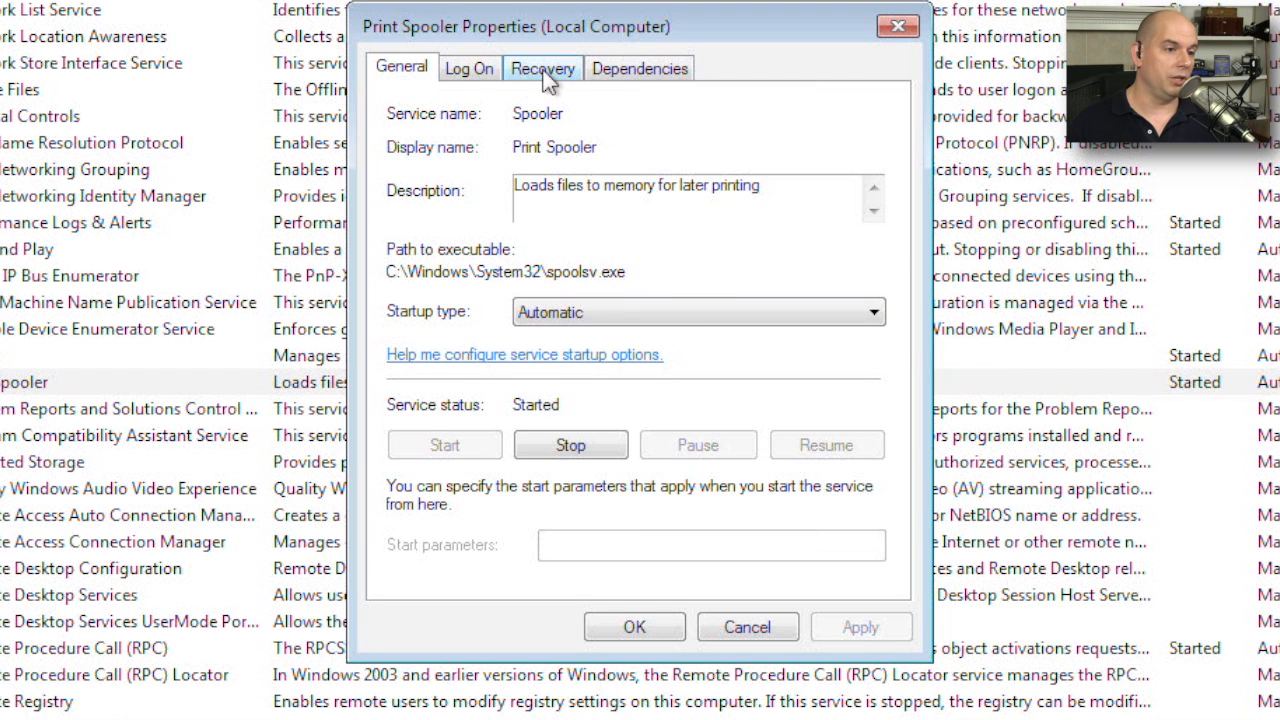
Show Print Spooler recovery: restart on first and second failures, then no action.
left_click(542, 67)
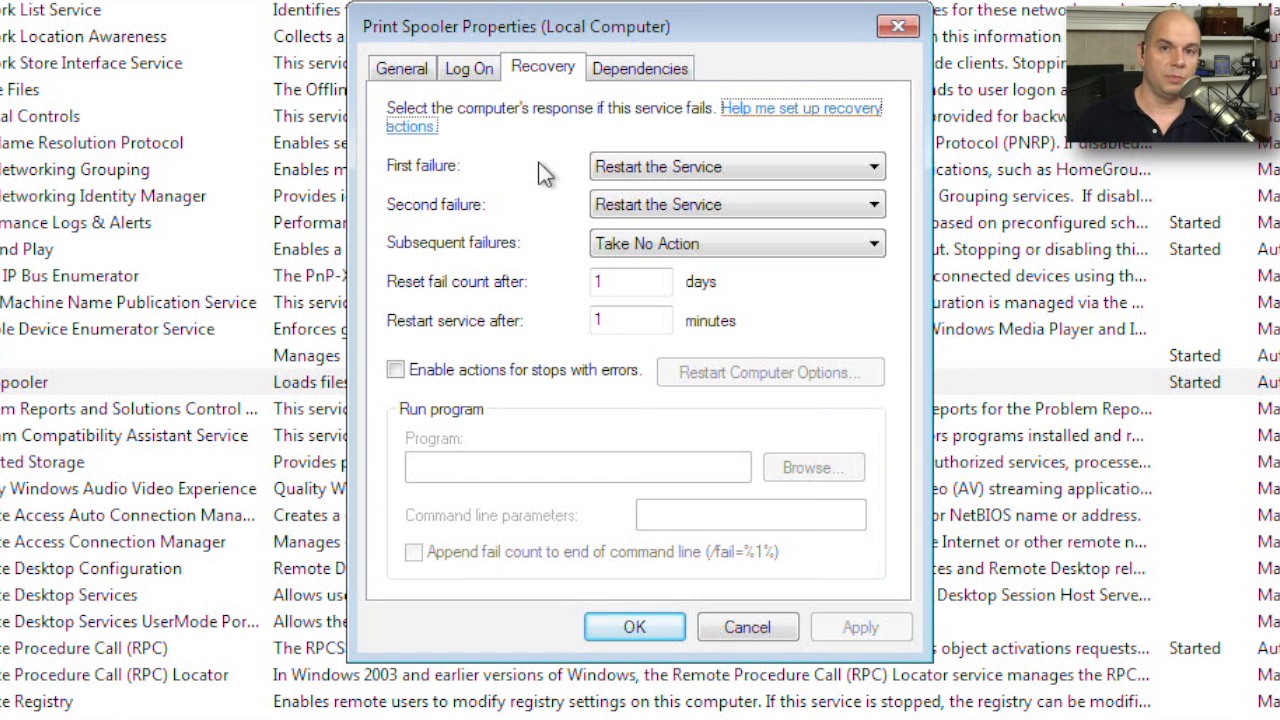
mouse_move(715, 185)
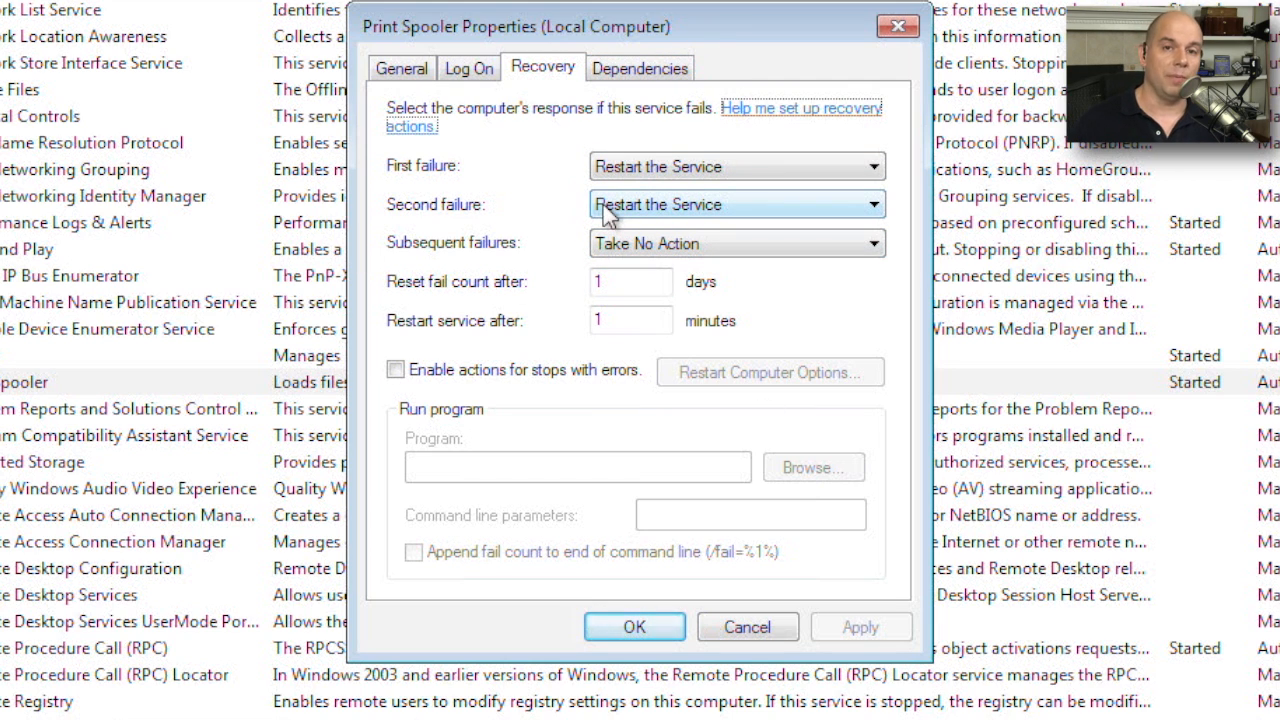
mouse_move(667, 78)
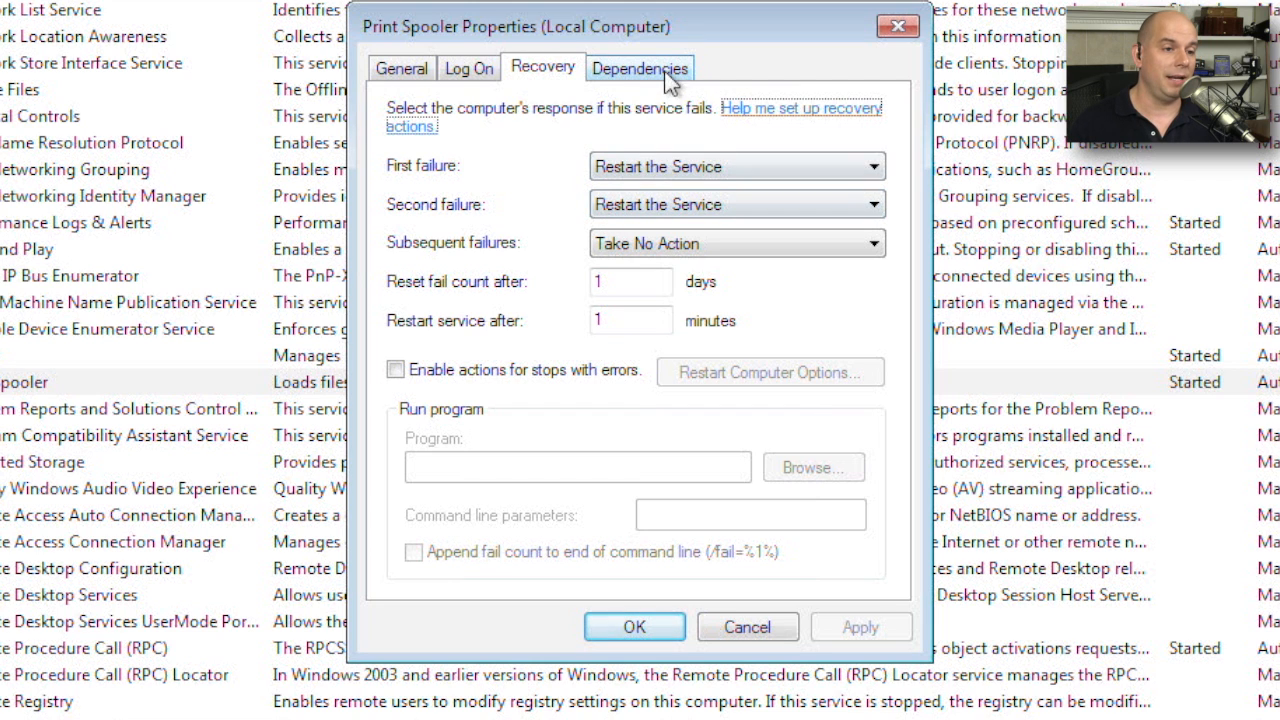
Show Print Spooler's Log On page: Local System account, allowed to interact with the desktop.
left_click(469, 68)
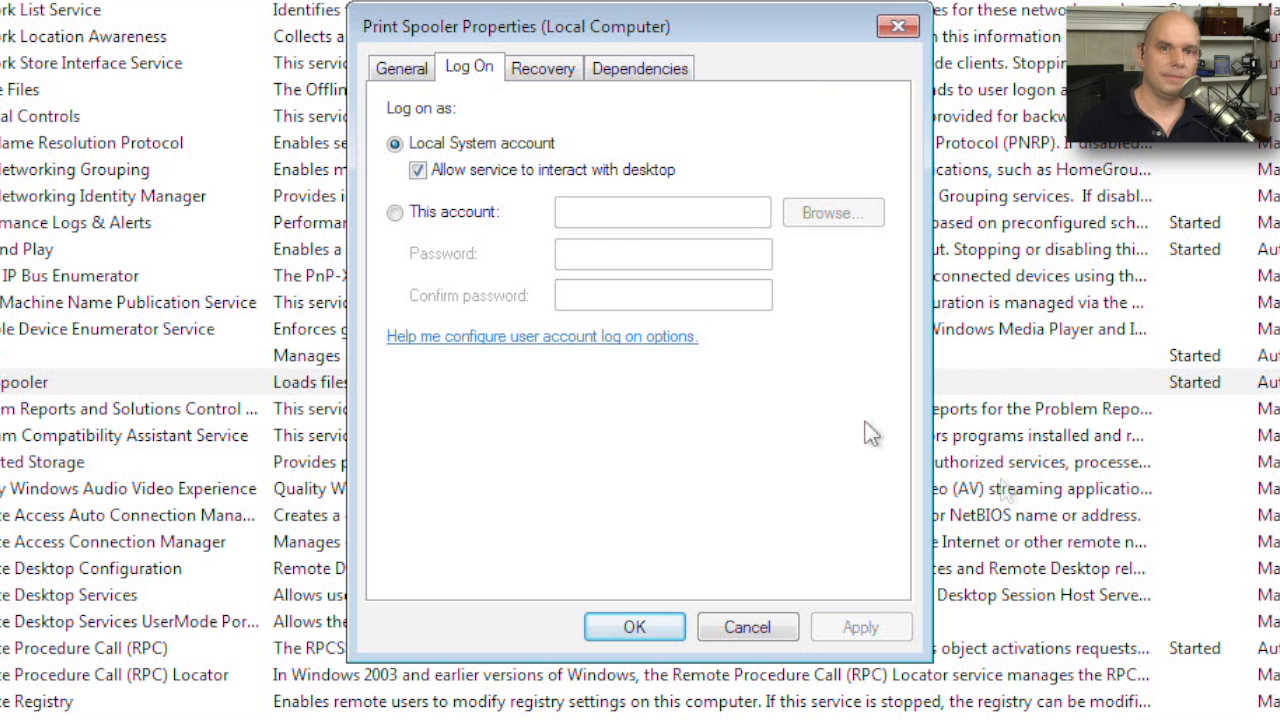
mouse_move(1005, 492)
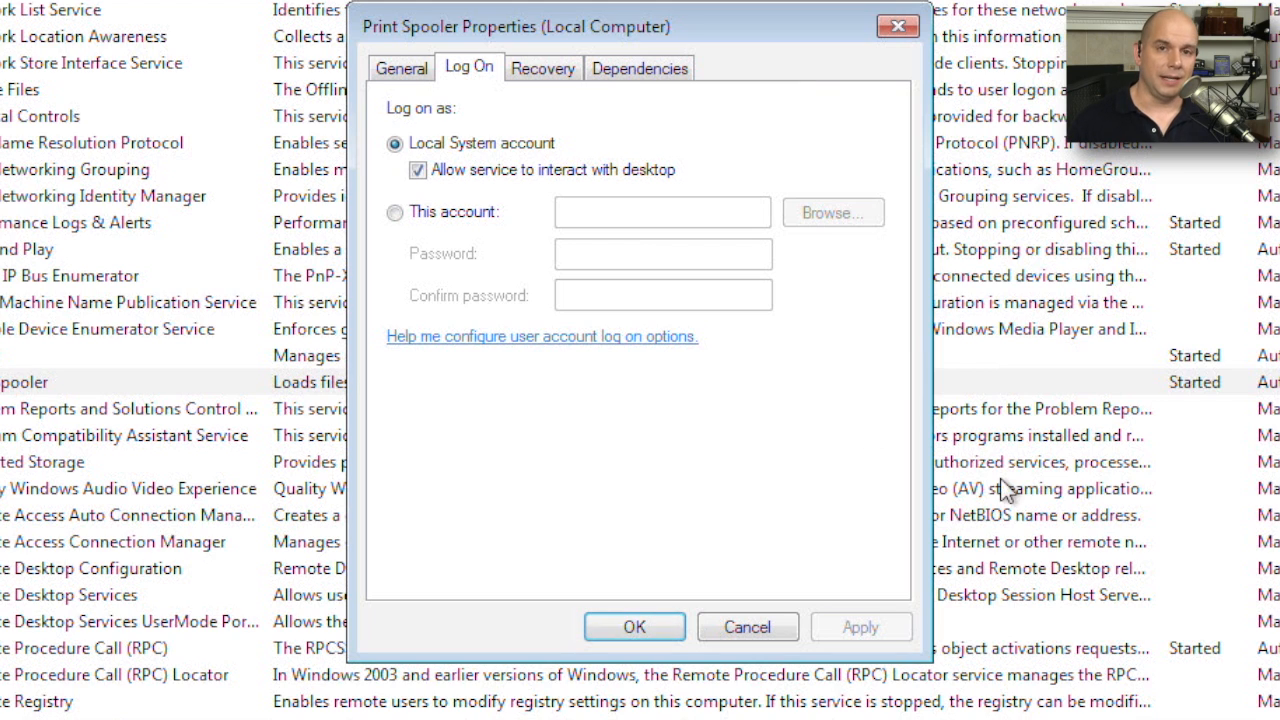